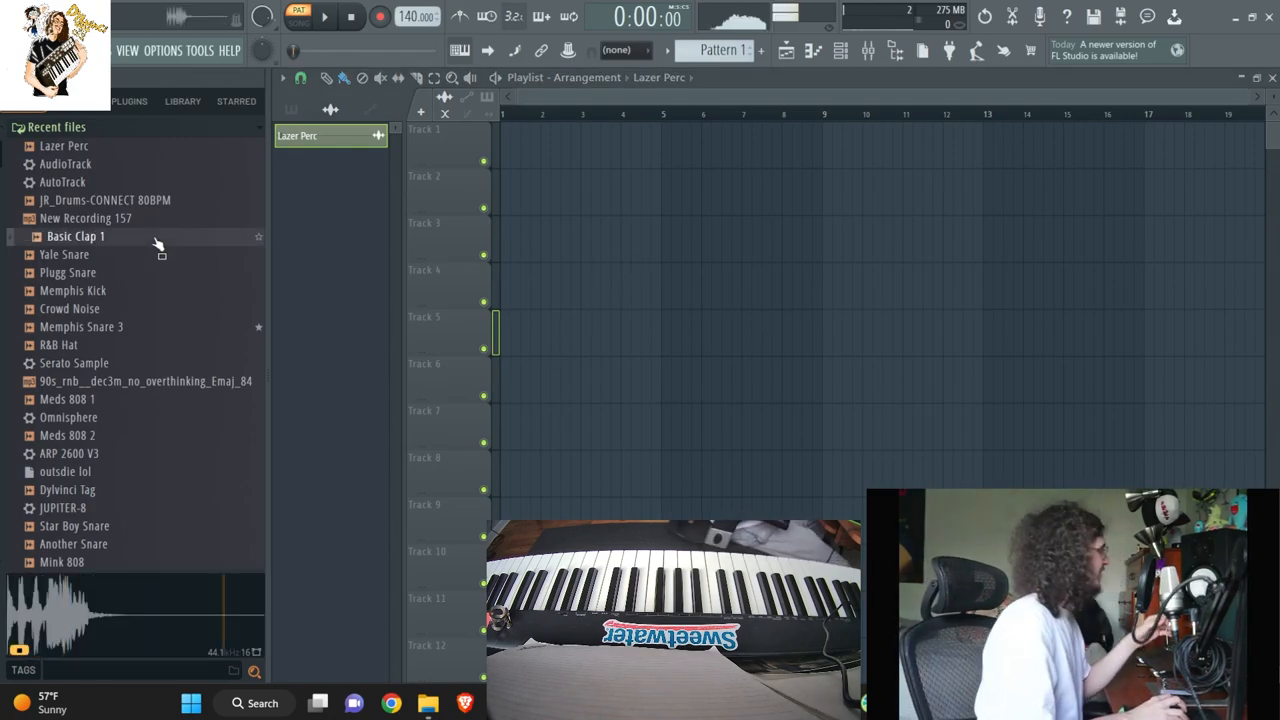
Load Kontakt from Recent files as a new instrument channel with its library window showing
click(72, 254)
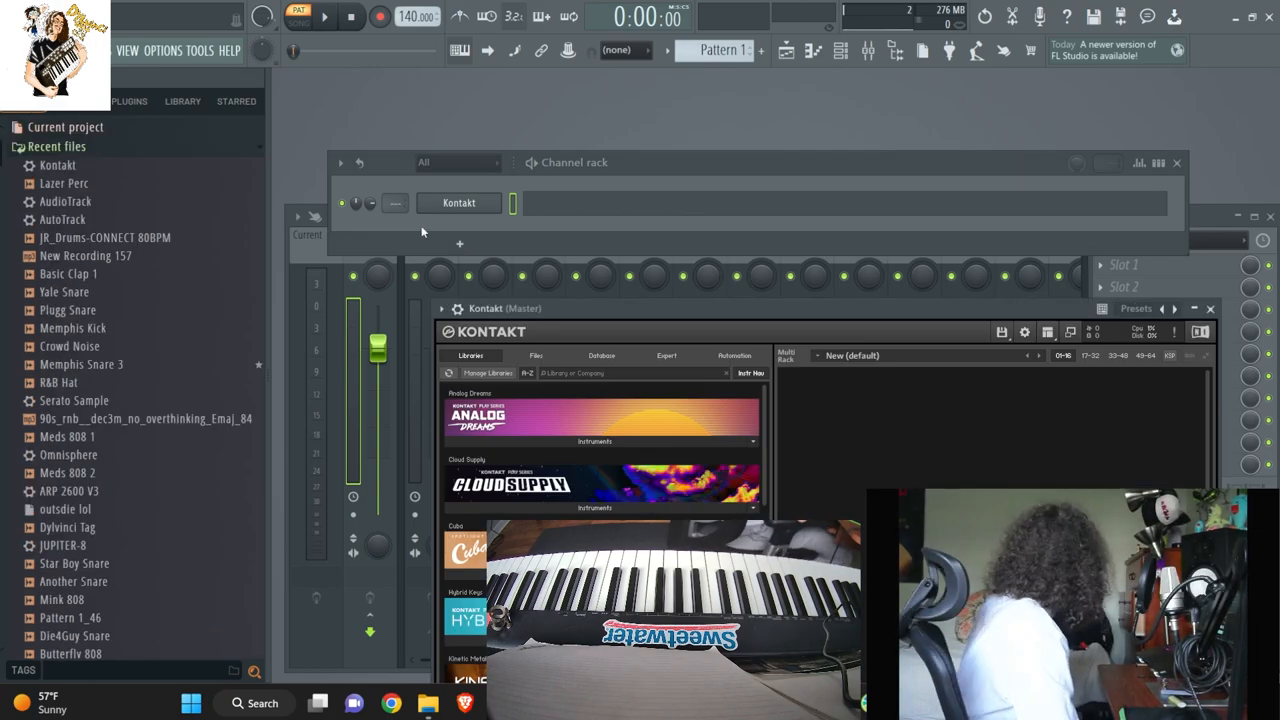
Load Noire Pure in Kontakt with the Grand Piano > Emotional preset and record a chord progression
scroll(down, 3)
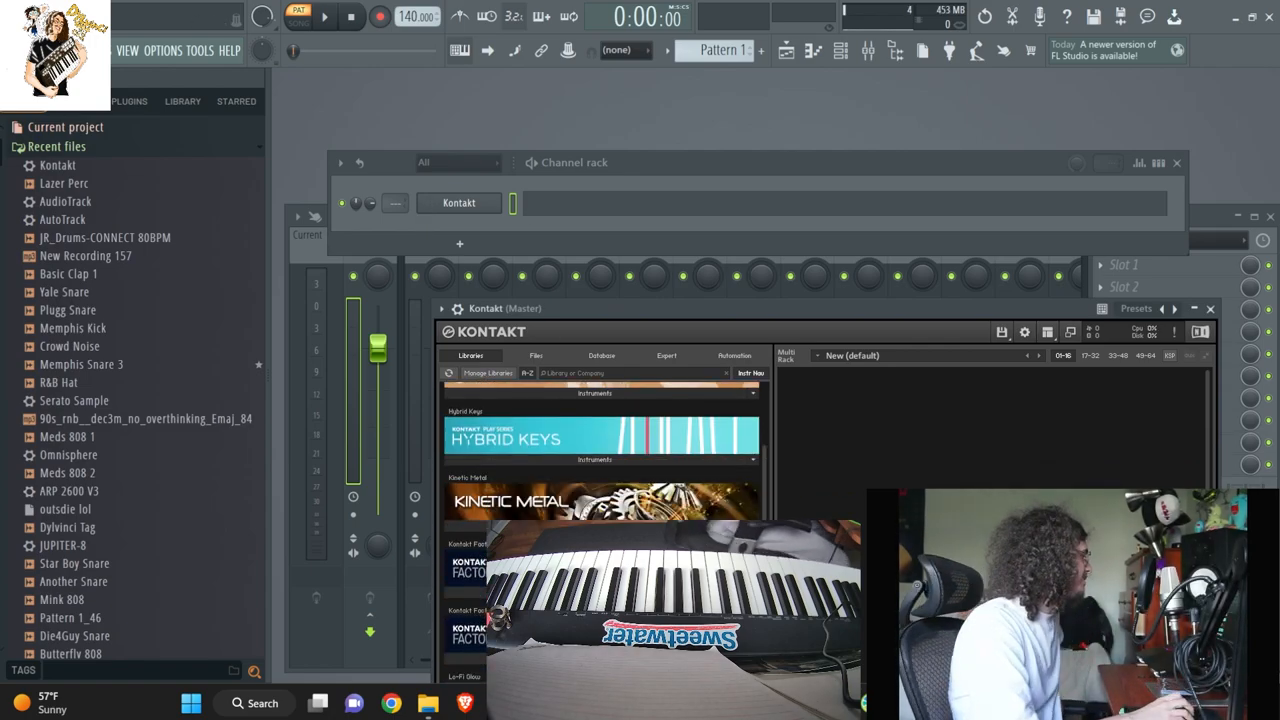
scroll(down, 3)
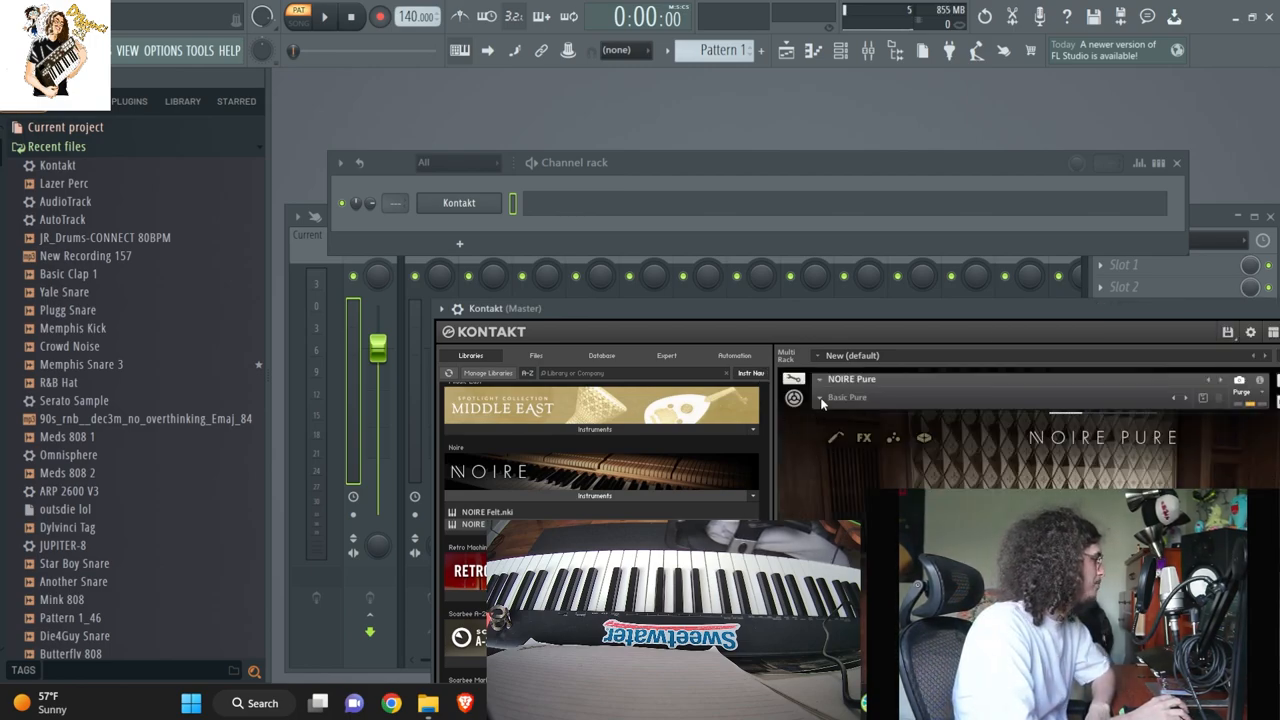
click(848, 396)
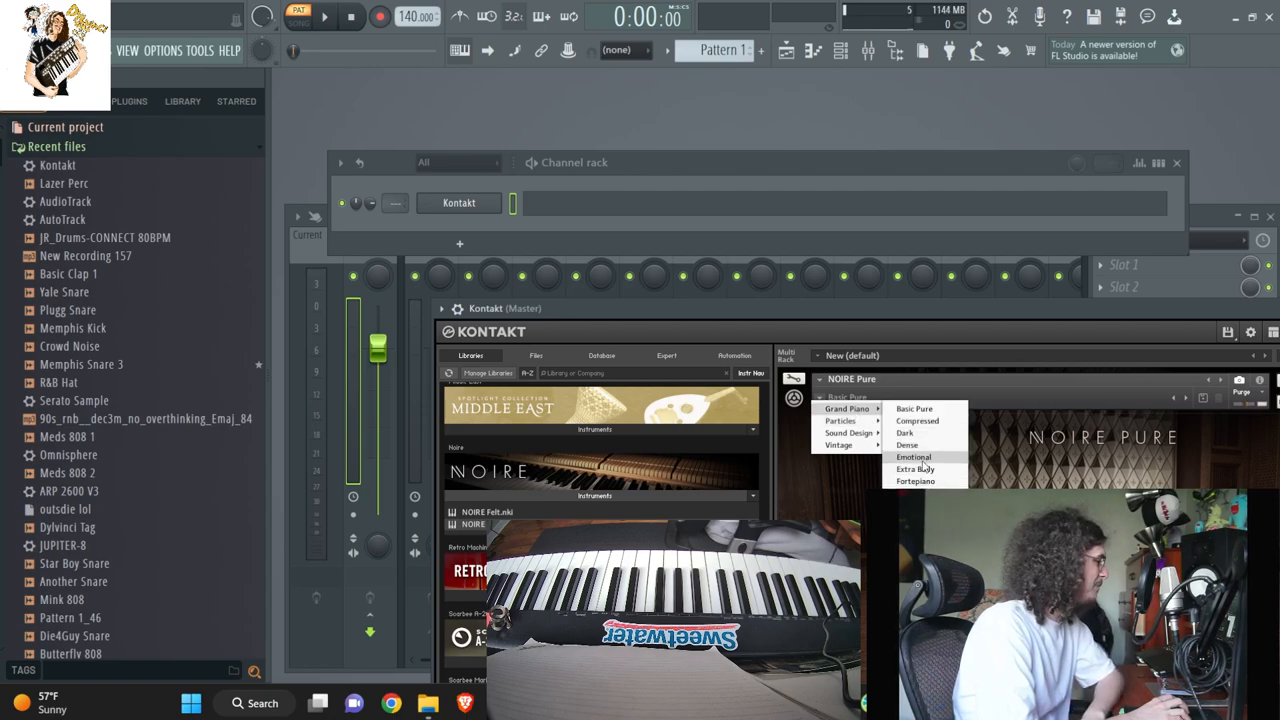
click(912, 456)
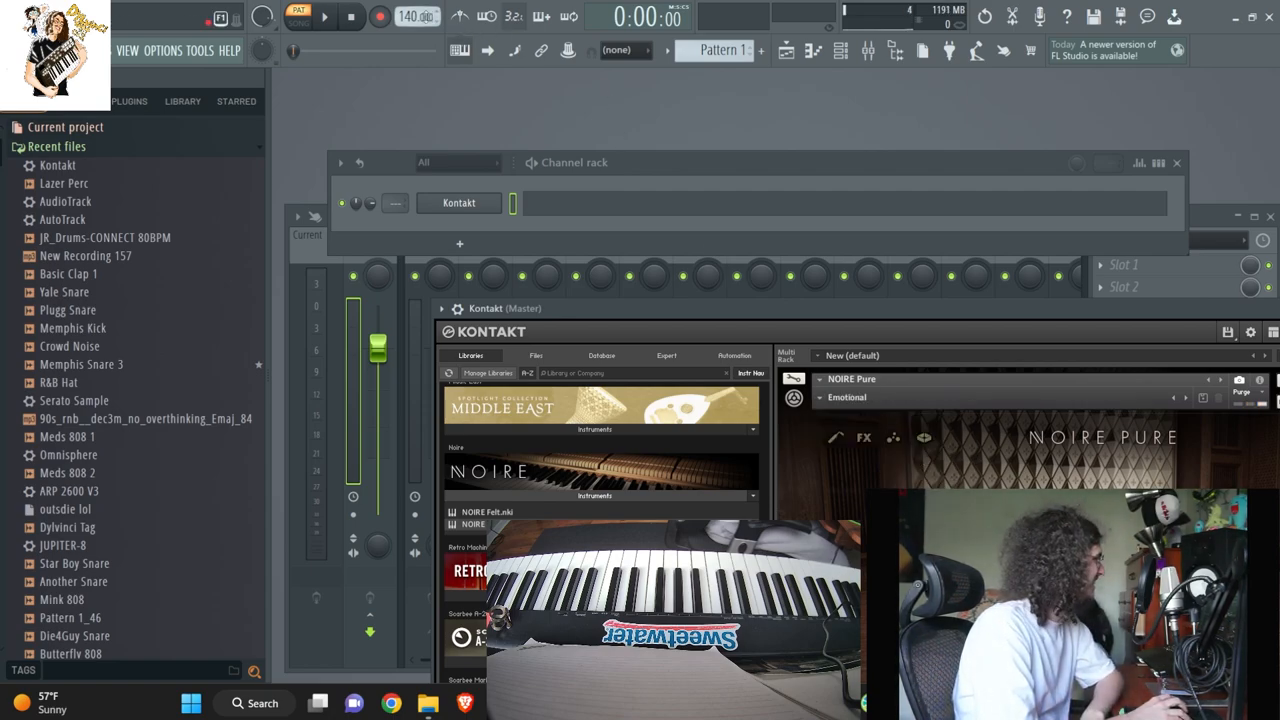
click(324, 16)
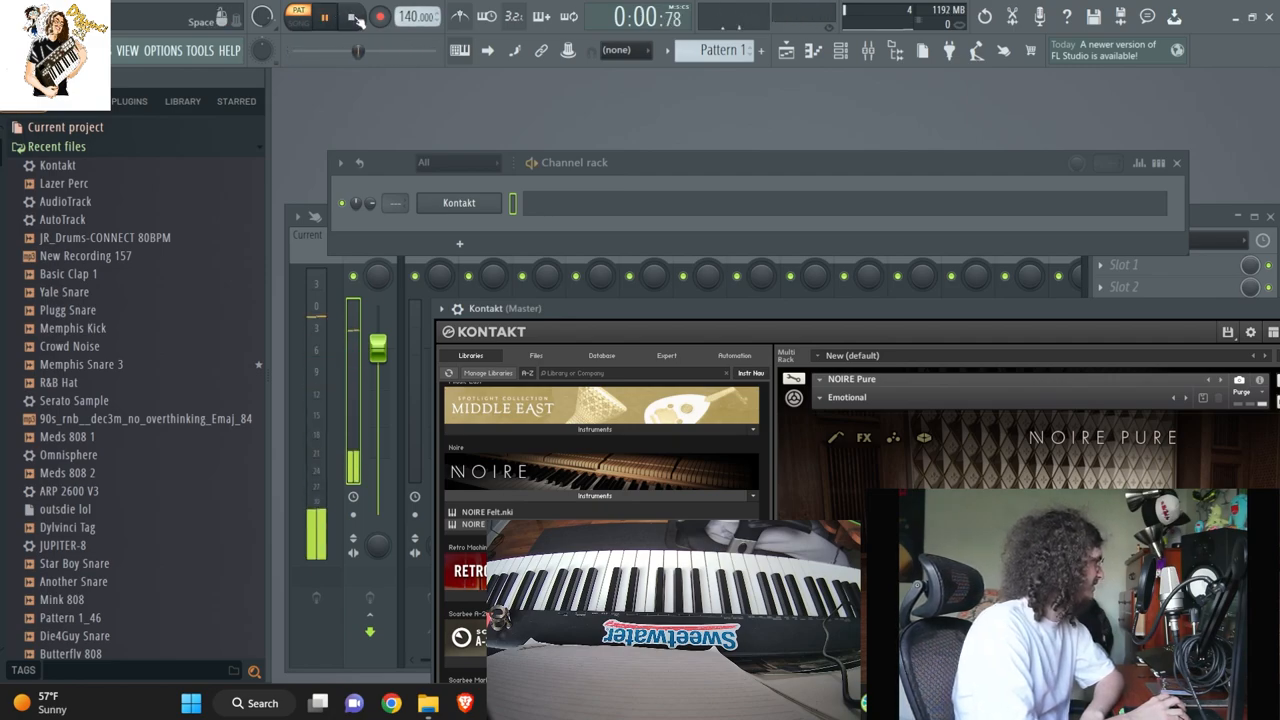
click(380, 16)
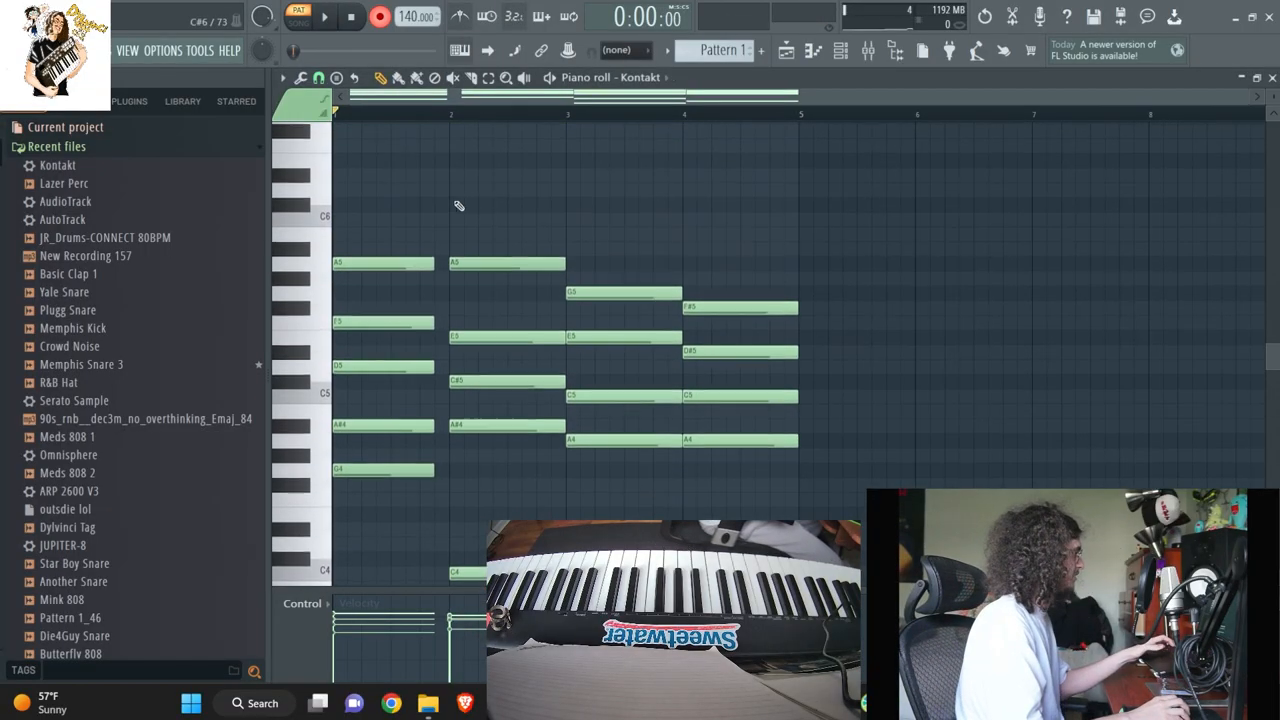
Extend the recorded Kontakt chords in the piano roll to span eight bars
scroll(down, 3)
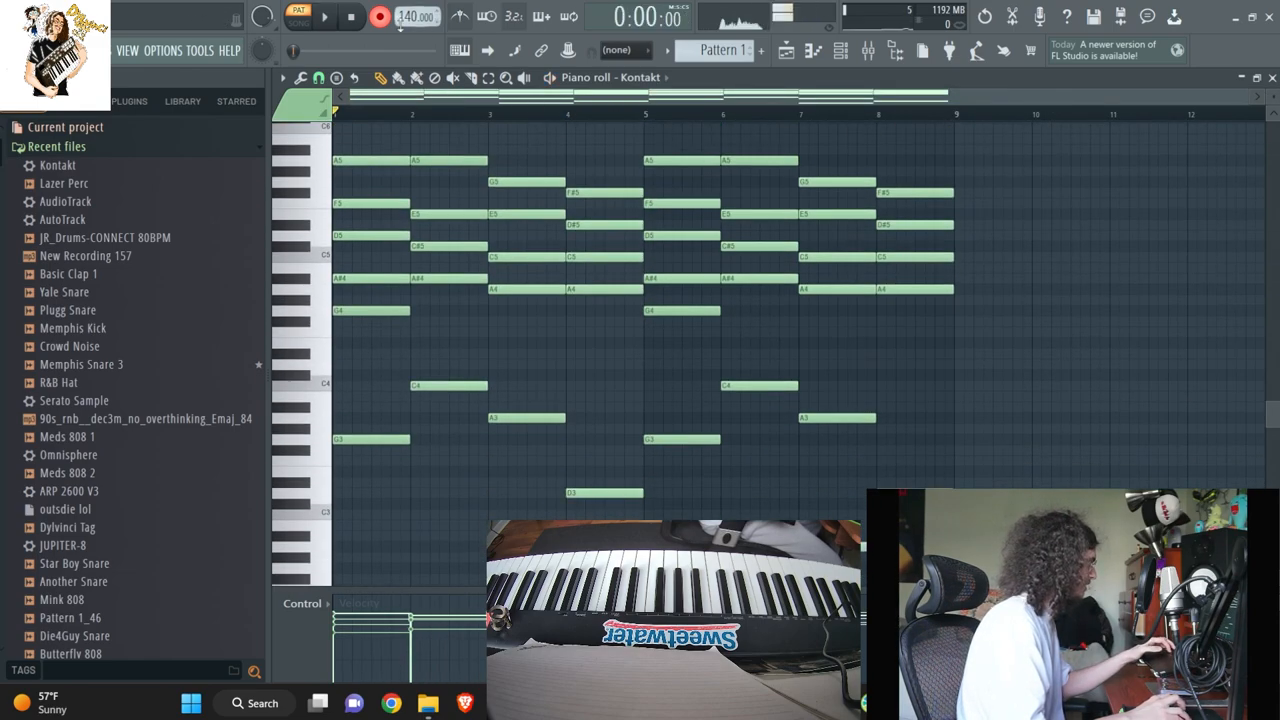
click(324, 16)
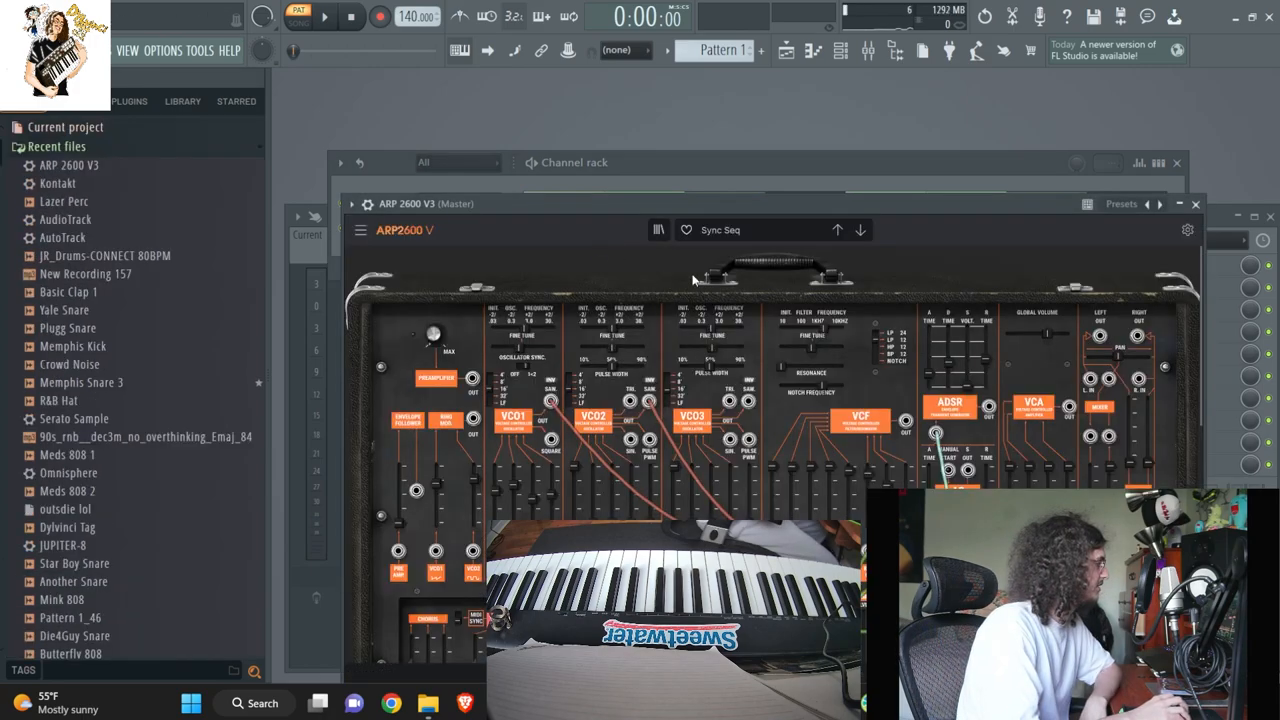
mouse_move(770, 224)
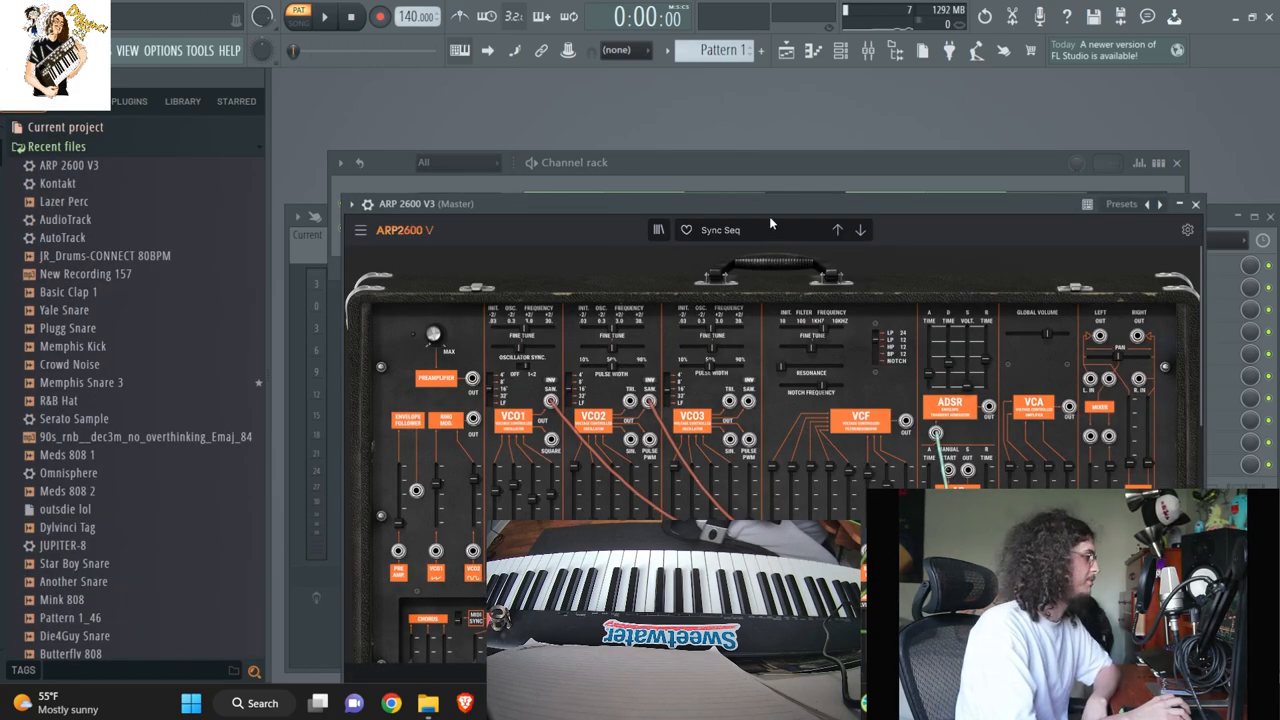
Choose a Template preset for the ARP 2600 V3 and record its own melodic pattern
click(720, 230)
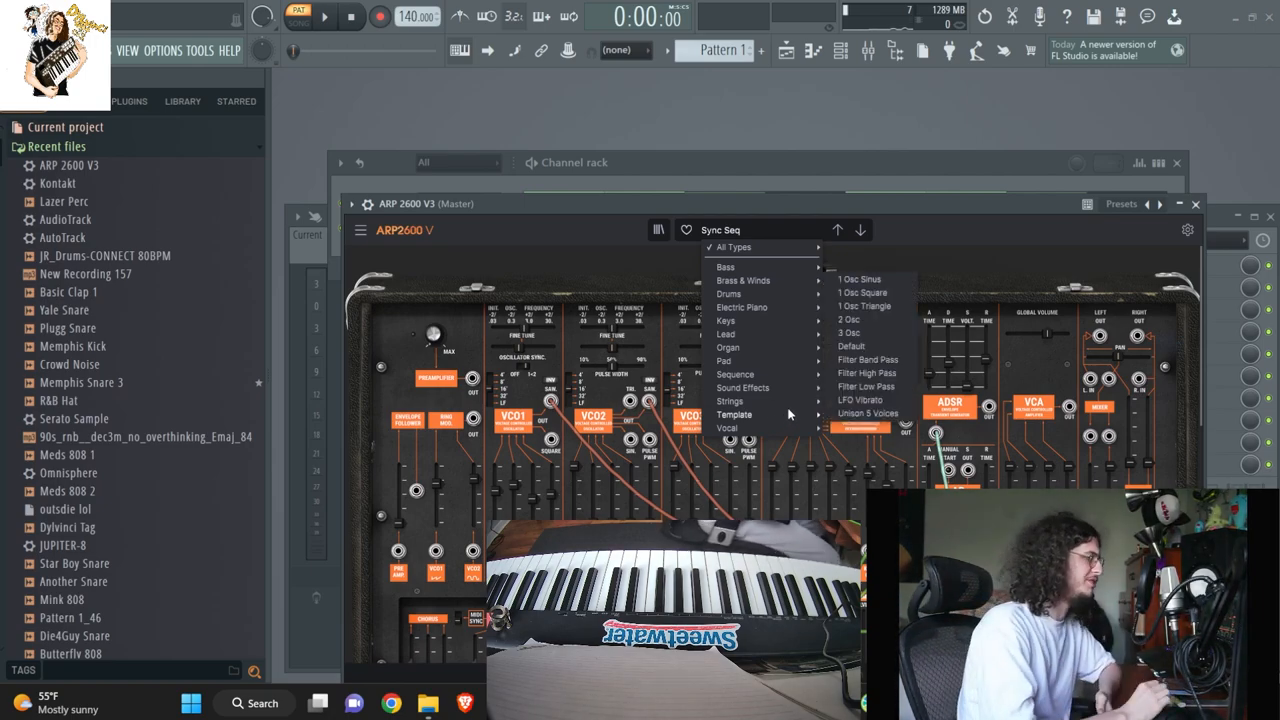
click(860, 280)
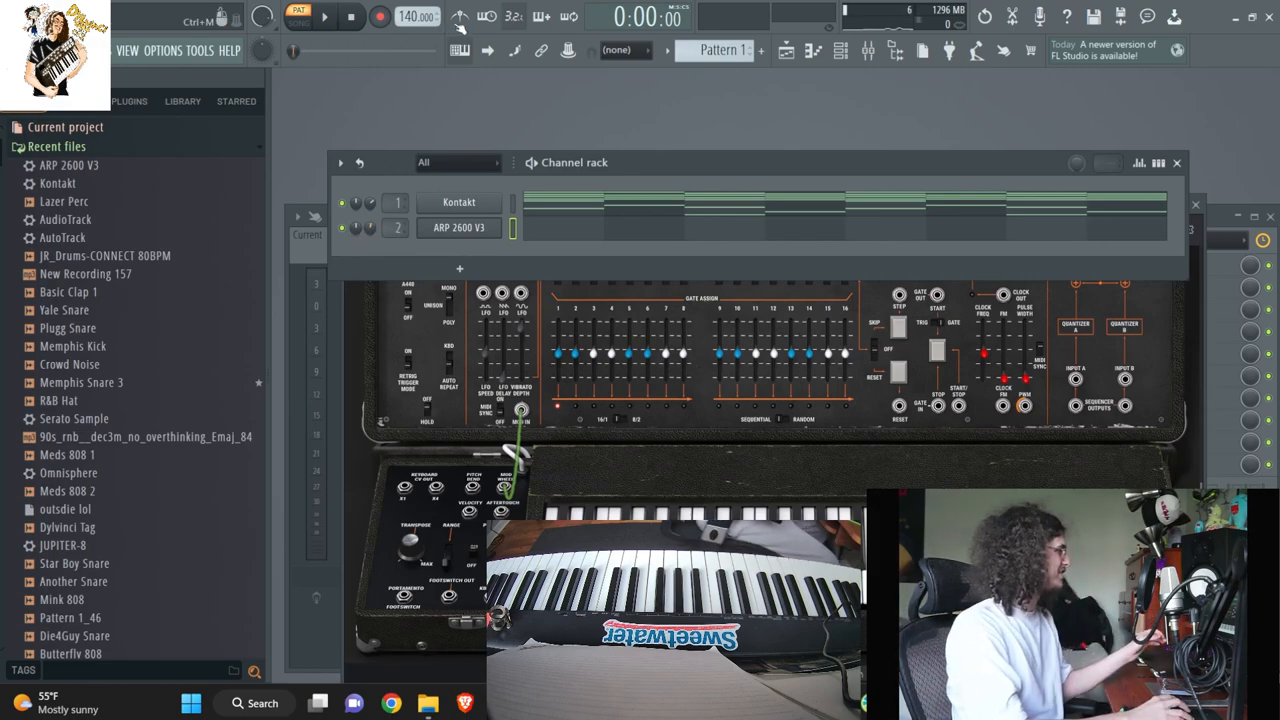
click(380, 16)
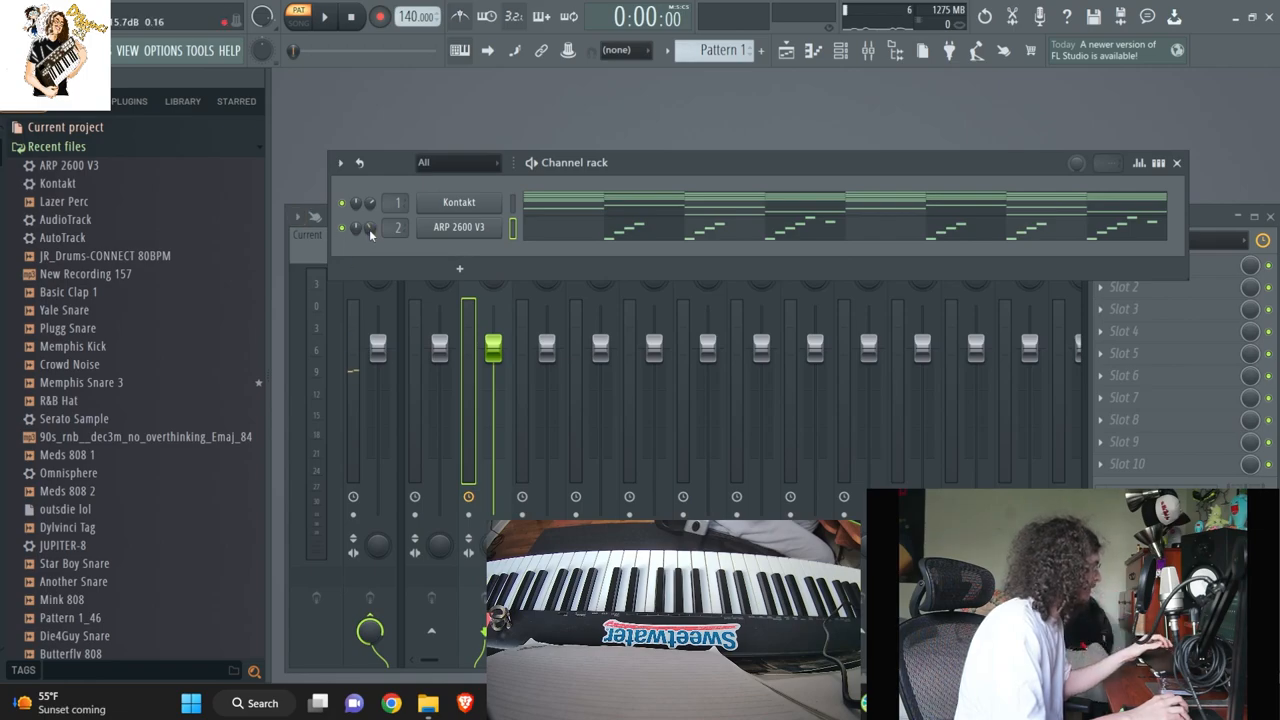
mouse_move(1188, 312)
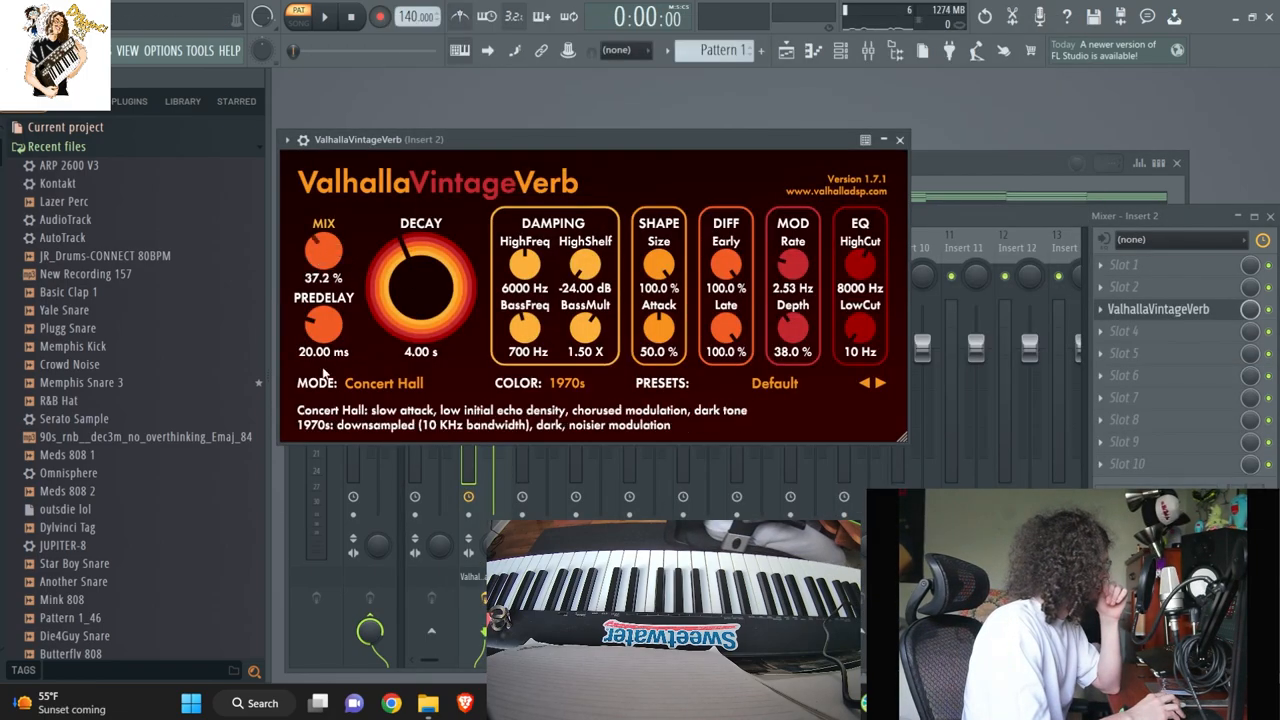
Add H-Delay Stereo after ValhallaVintageVerb on Mixer Insert 2 and close its window
click(898, 140)
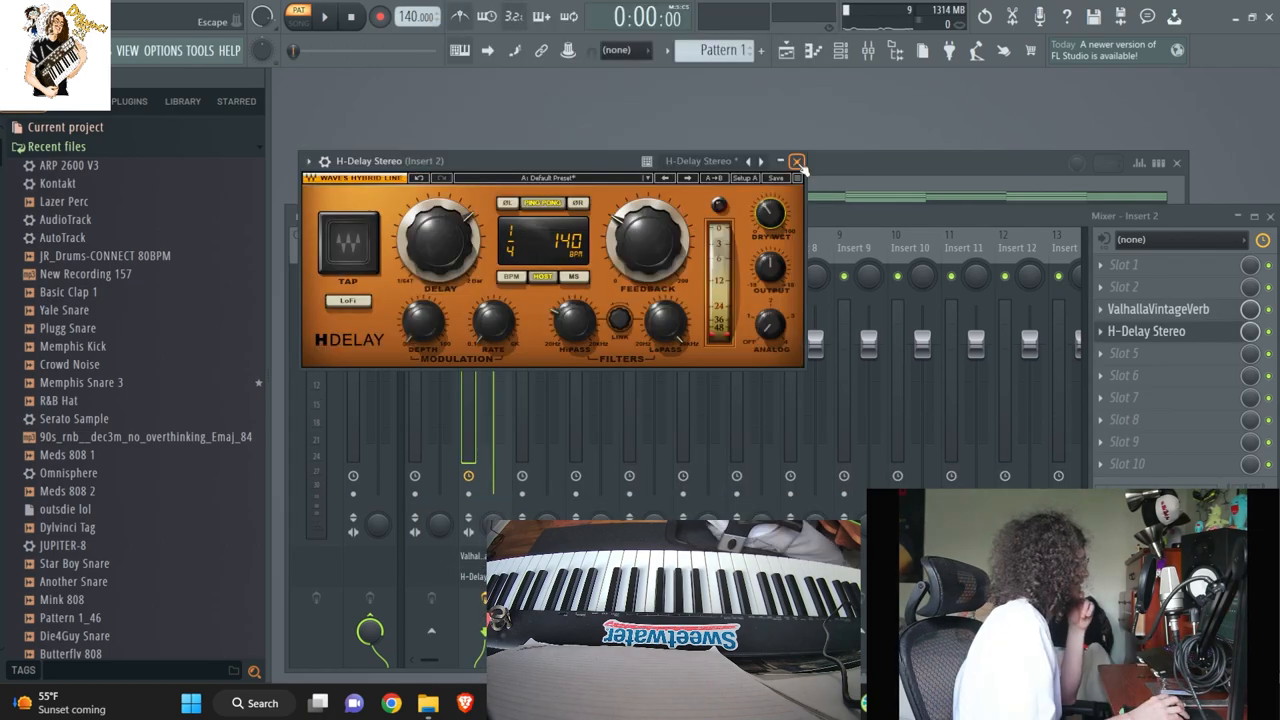
click(796, 160)
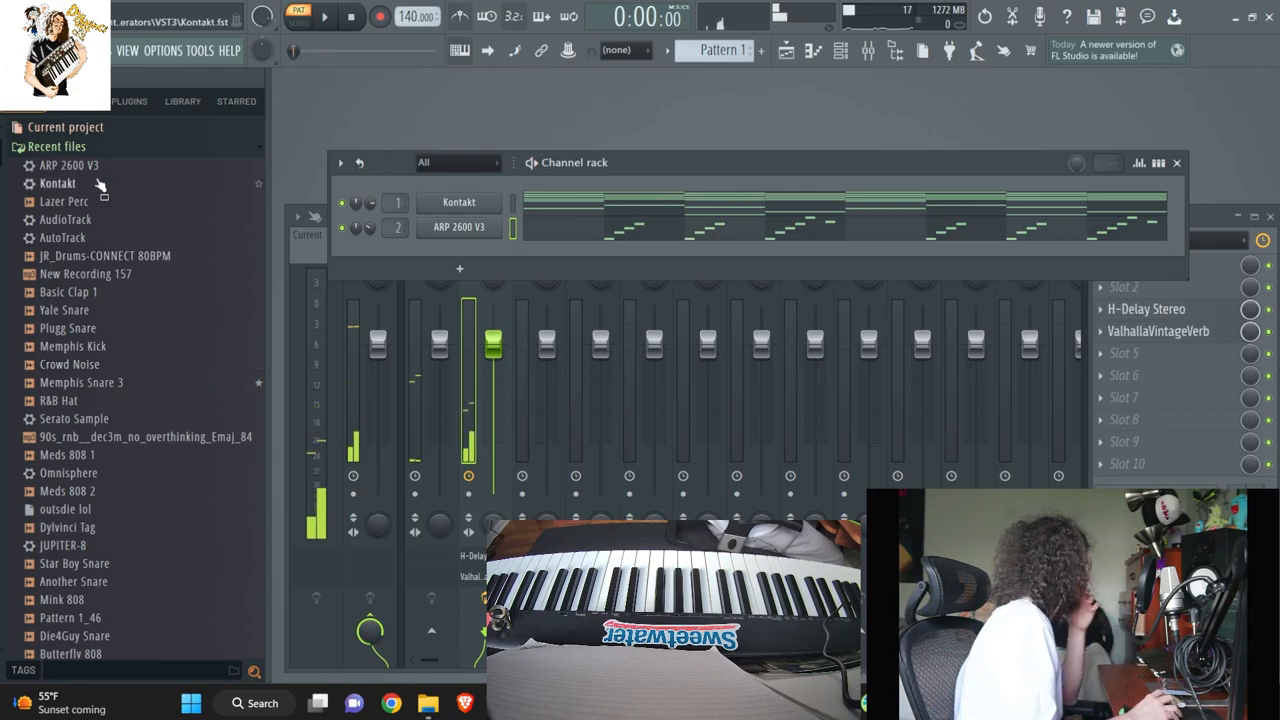
Load Omnisphere from the plugin browser and put Fruity Flanger on Mixer Insert 3
click(68, 168)
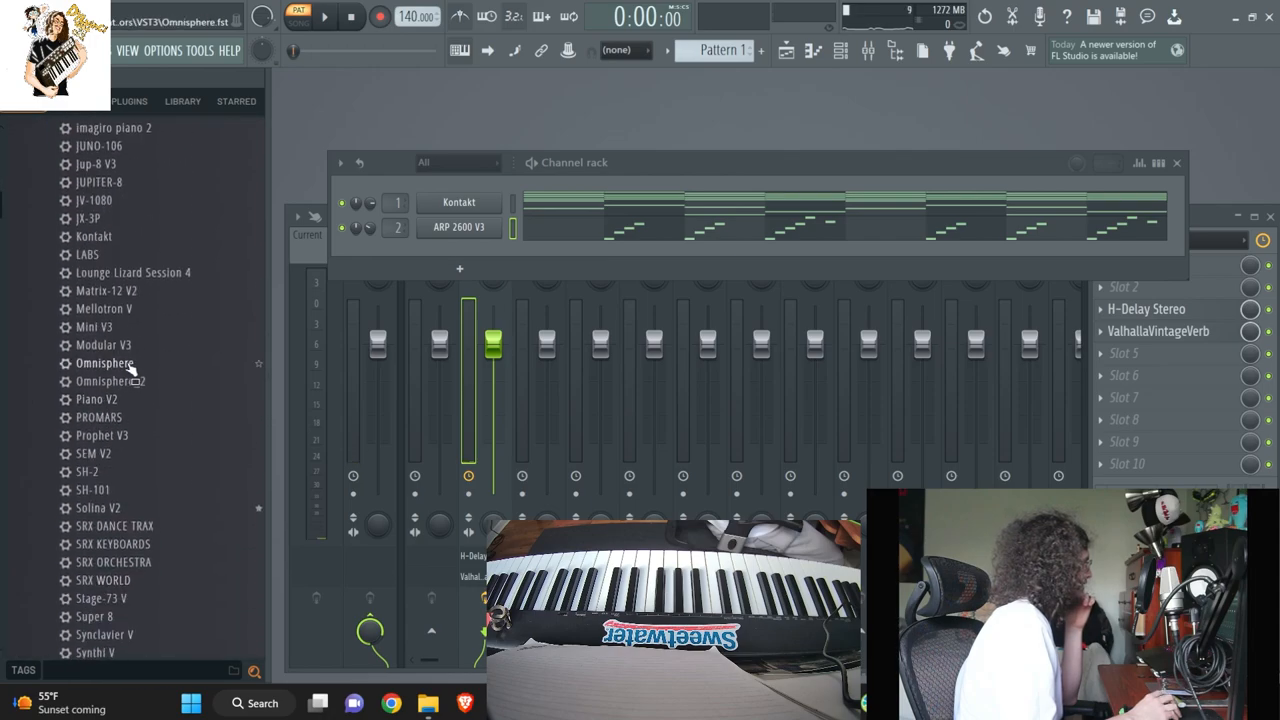
double_click(112, 364)
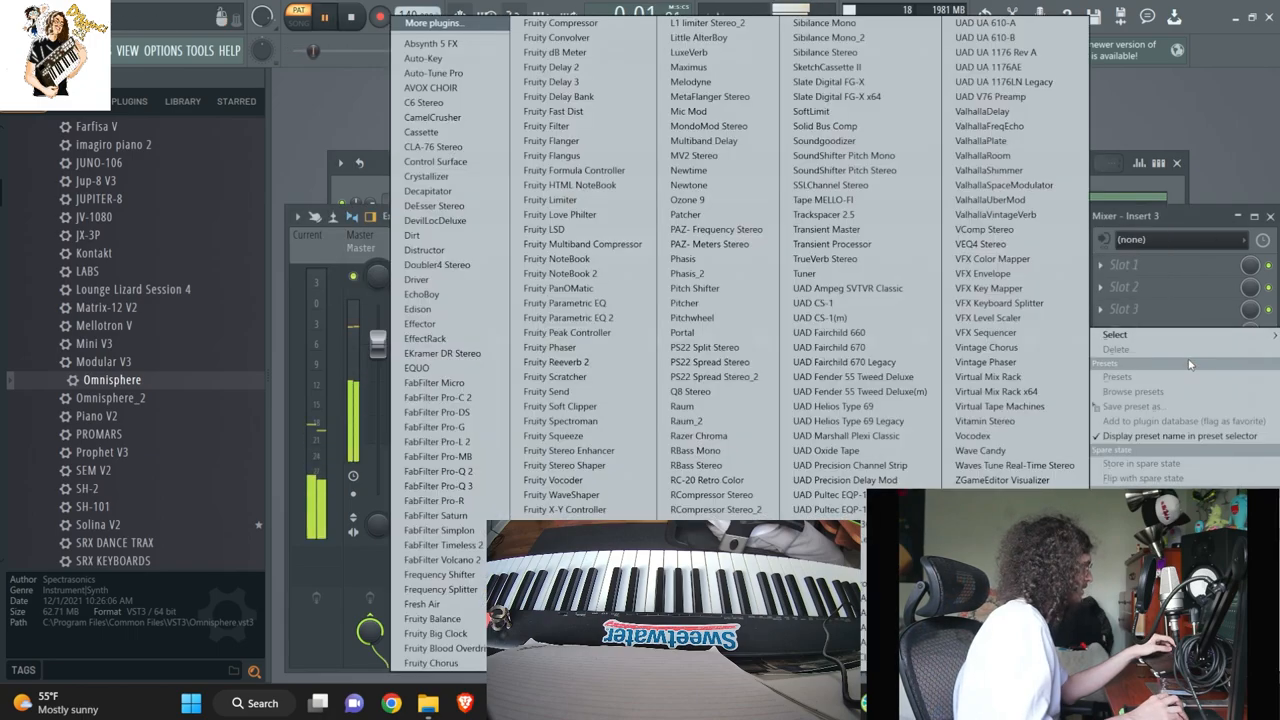
click(550, 140)
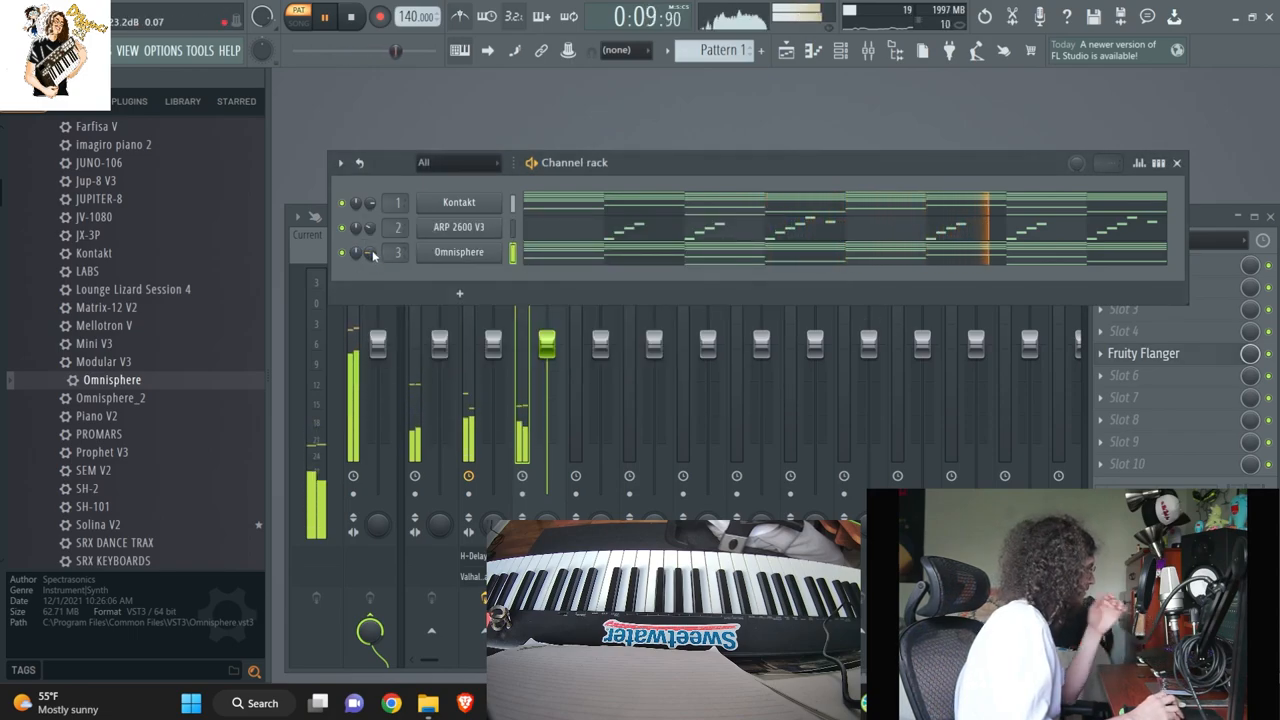
click(352, 16)
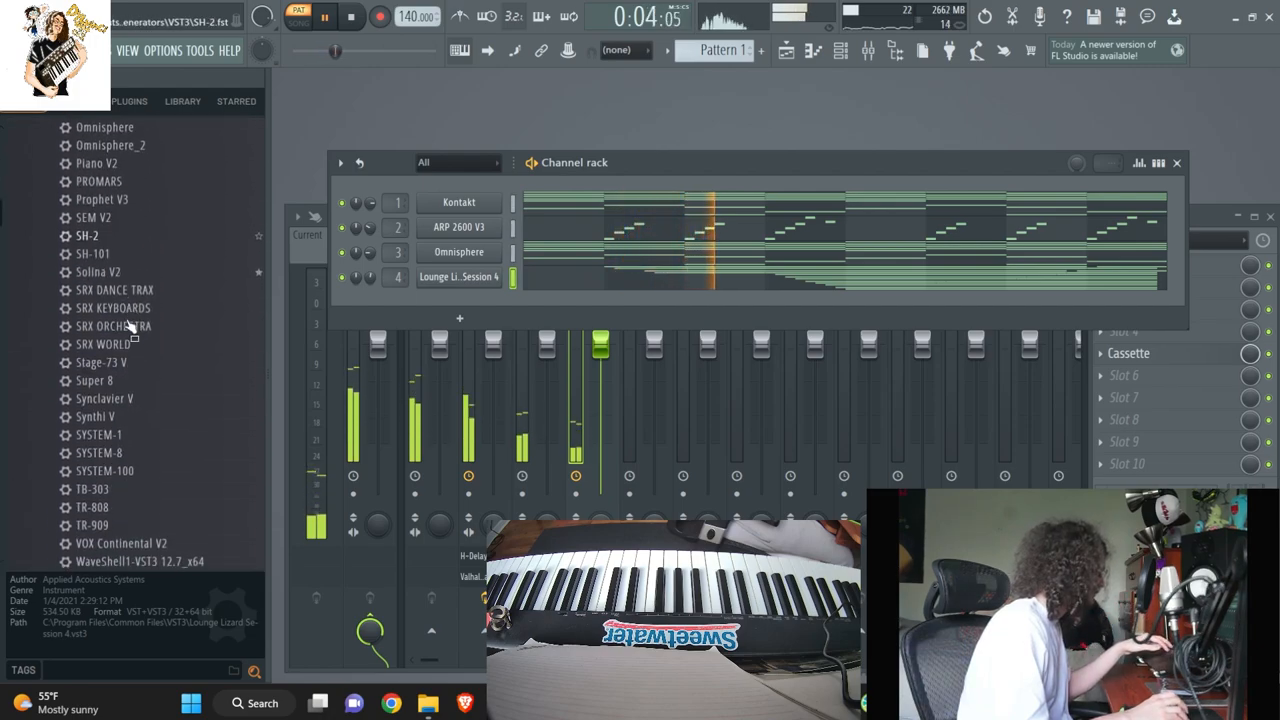
Add Solina V2 strings as the fifth channel and enter the melody notes in its piano roll
double_click(96, 272)
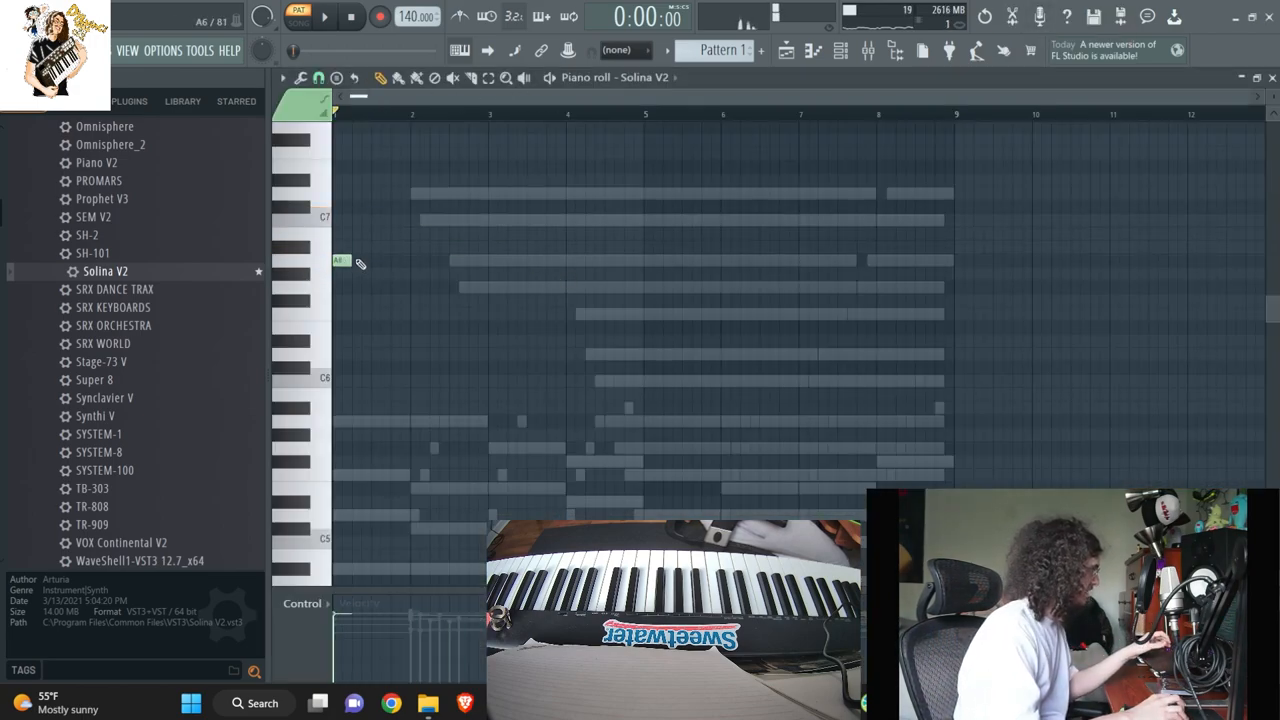
drag(340, 260, 950, 260)
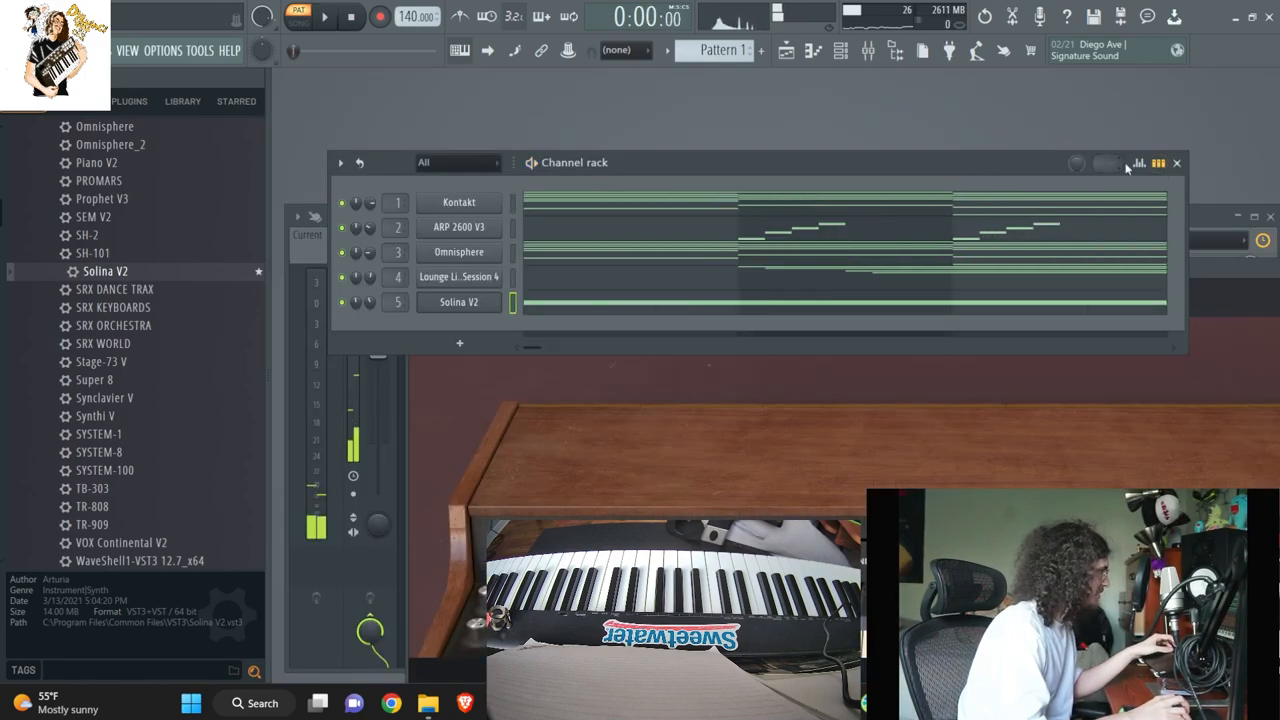
Add Basic Clap 1 and 33 Hihat sample channels and draw their clap and hi-hat notes
click(720, 50)
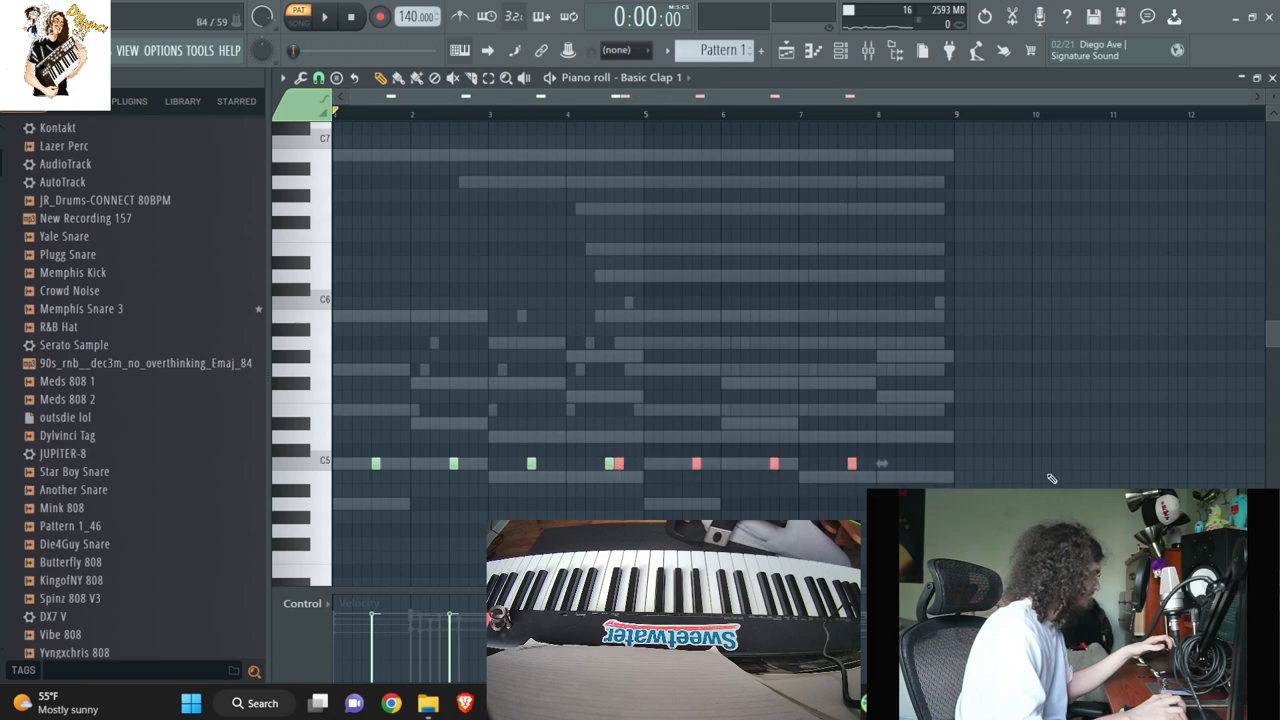
click(324, 16)
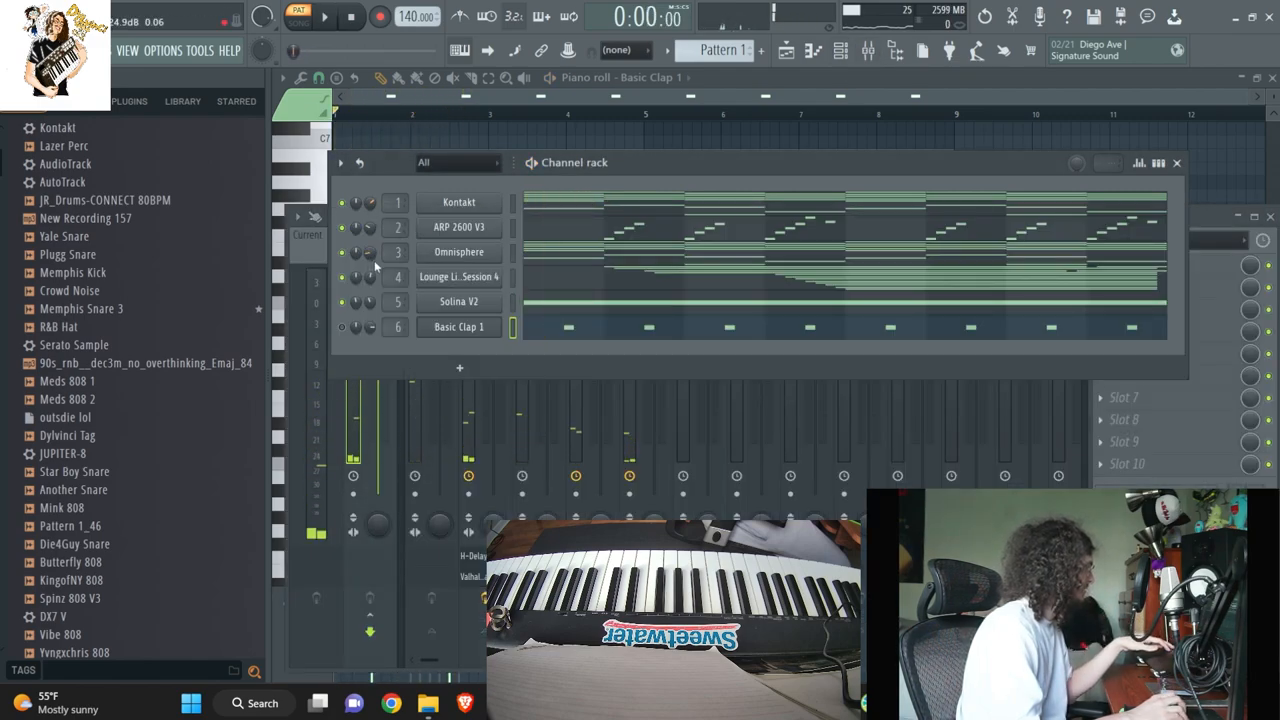
click(324, 16)
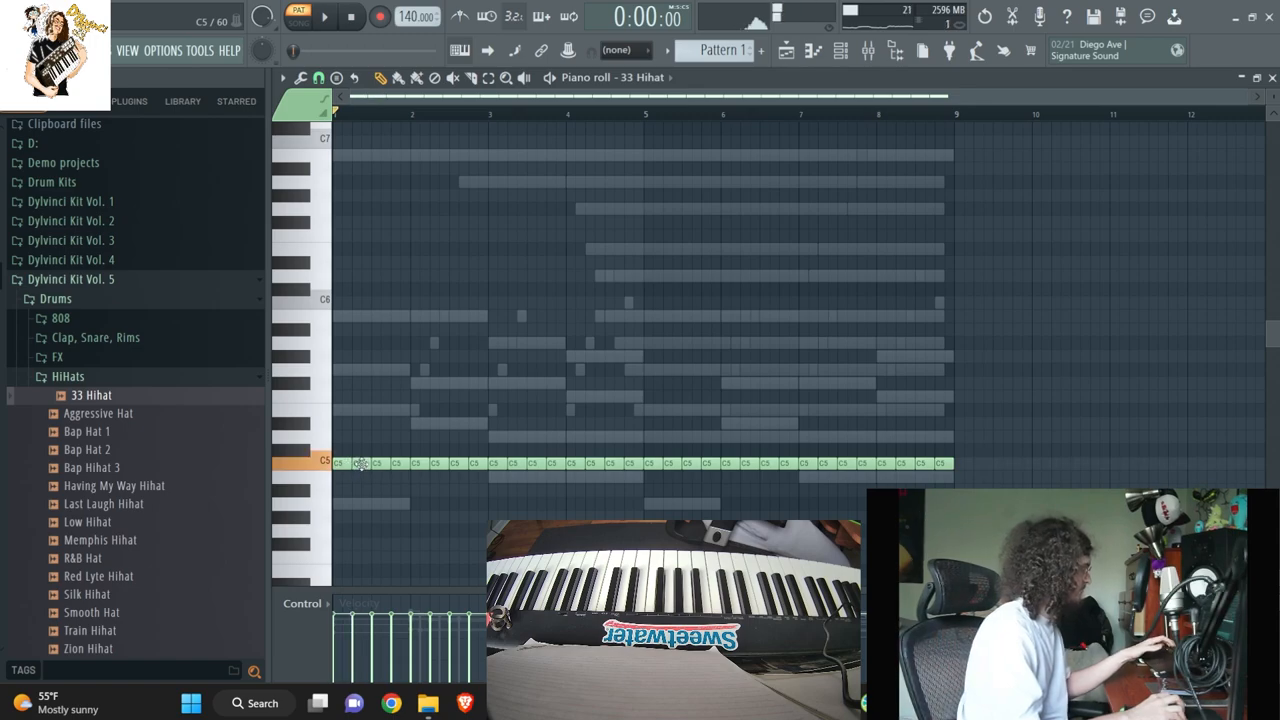
Chop the 33 Hihat notes into faster rolls with Tools > Chop and accept
click(324, 16)
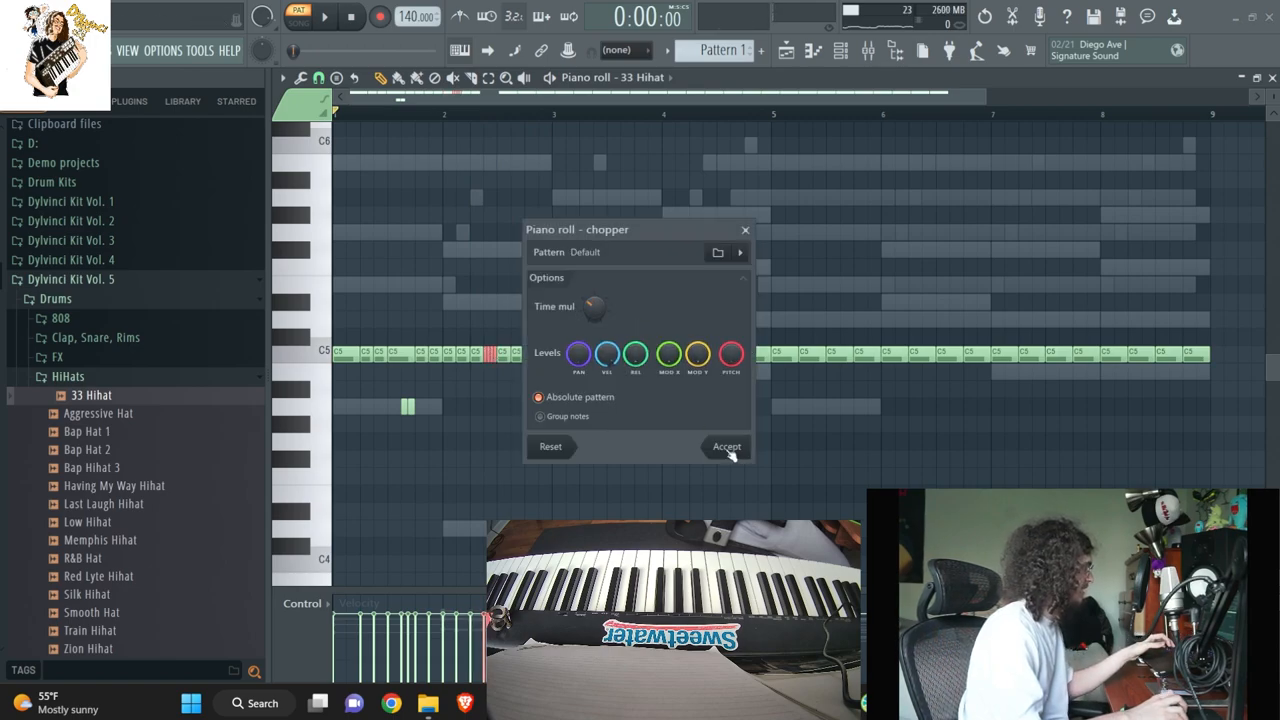
click(726, 448)
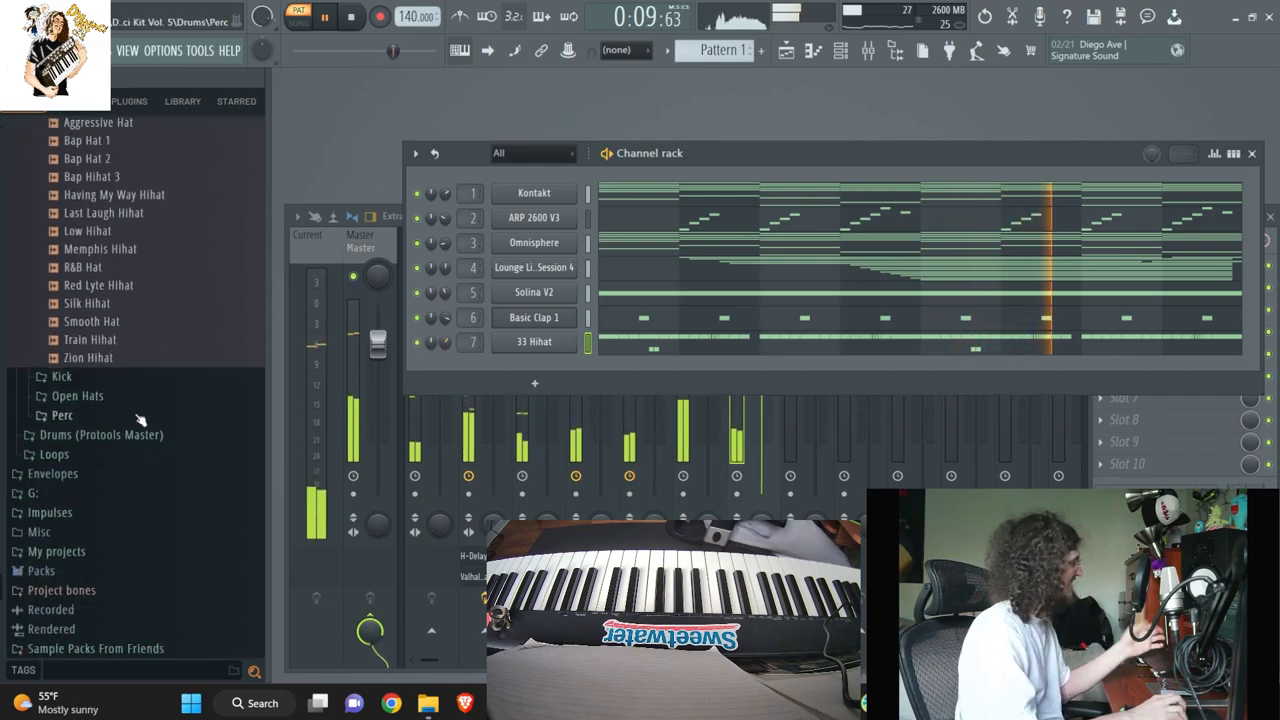
Add Plugg Perc, Lazer Perc and High Tom from the Perc folder with their own percussion hits
click(60, 414)
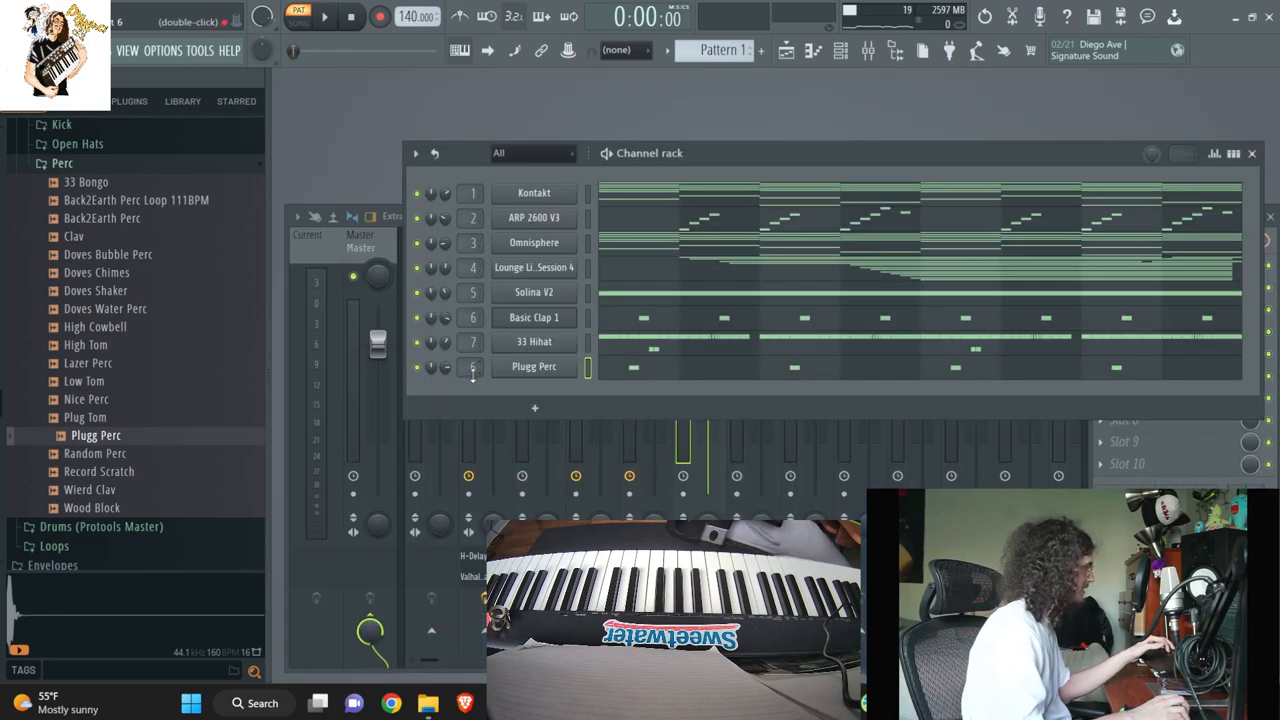
click(92, 380)
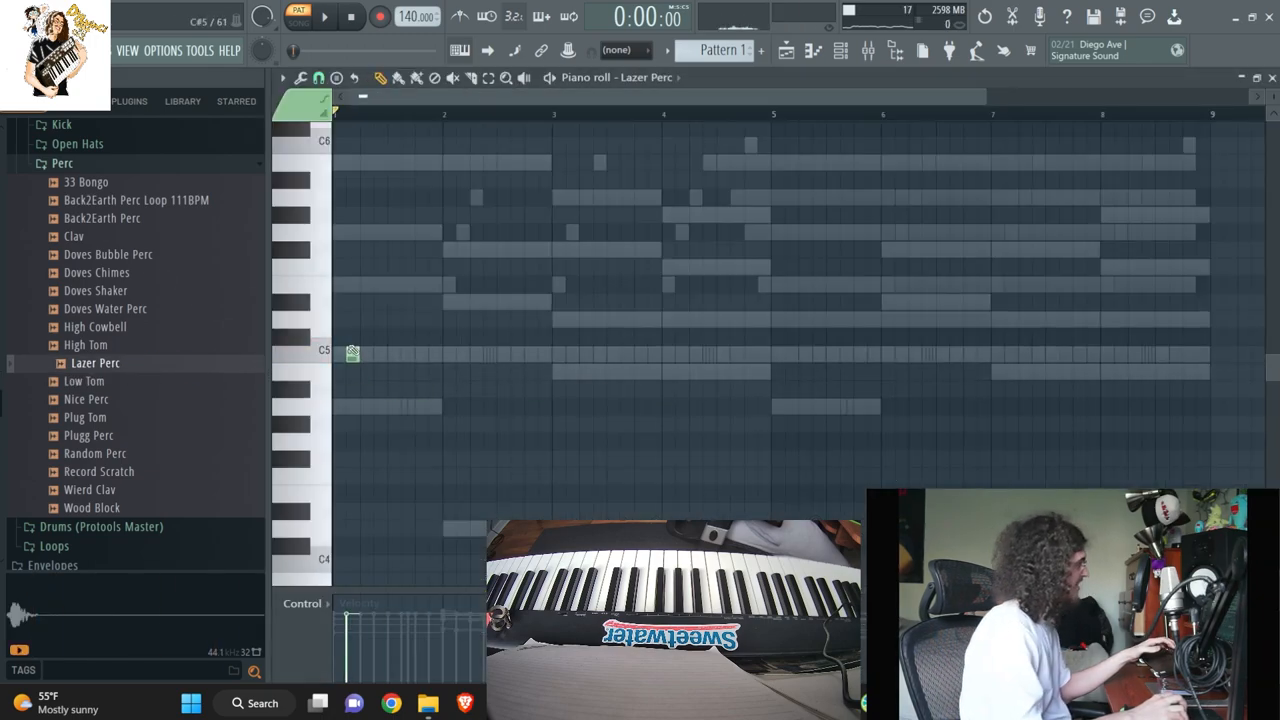
click(790, 352)
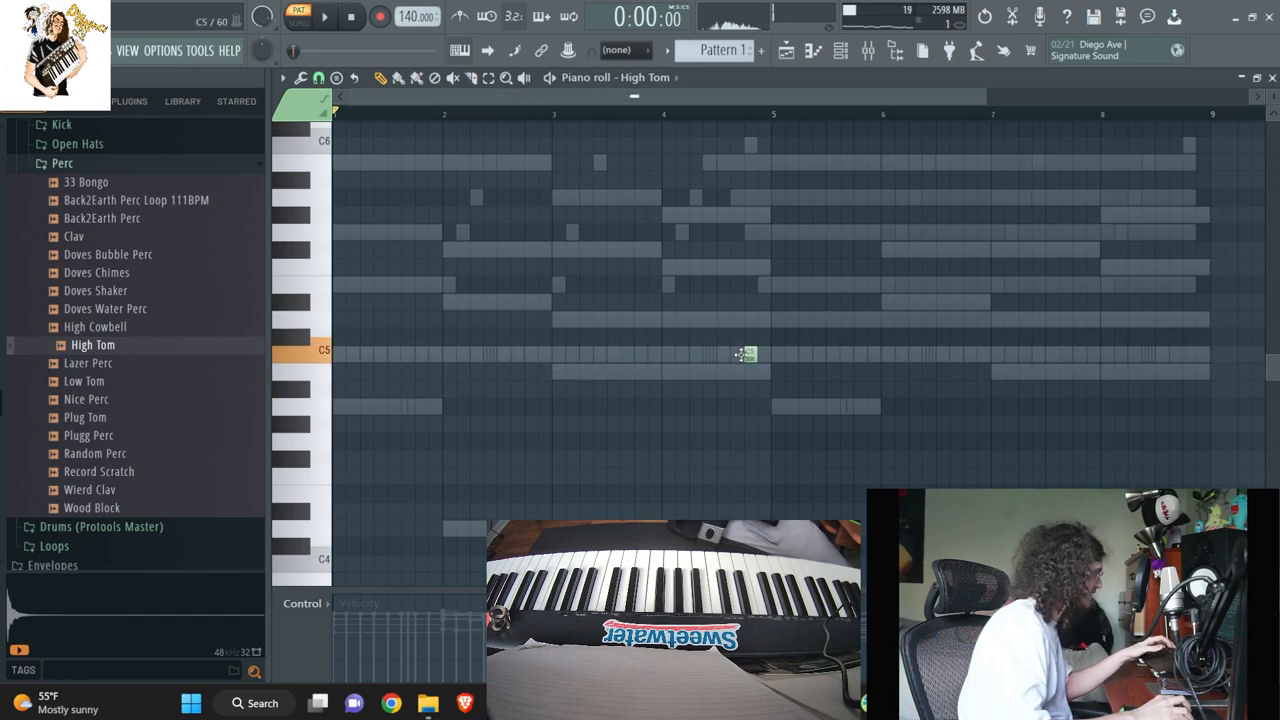
drag(770, 284, 1210, 384)
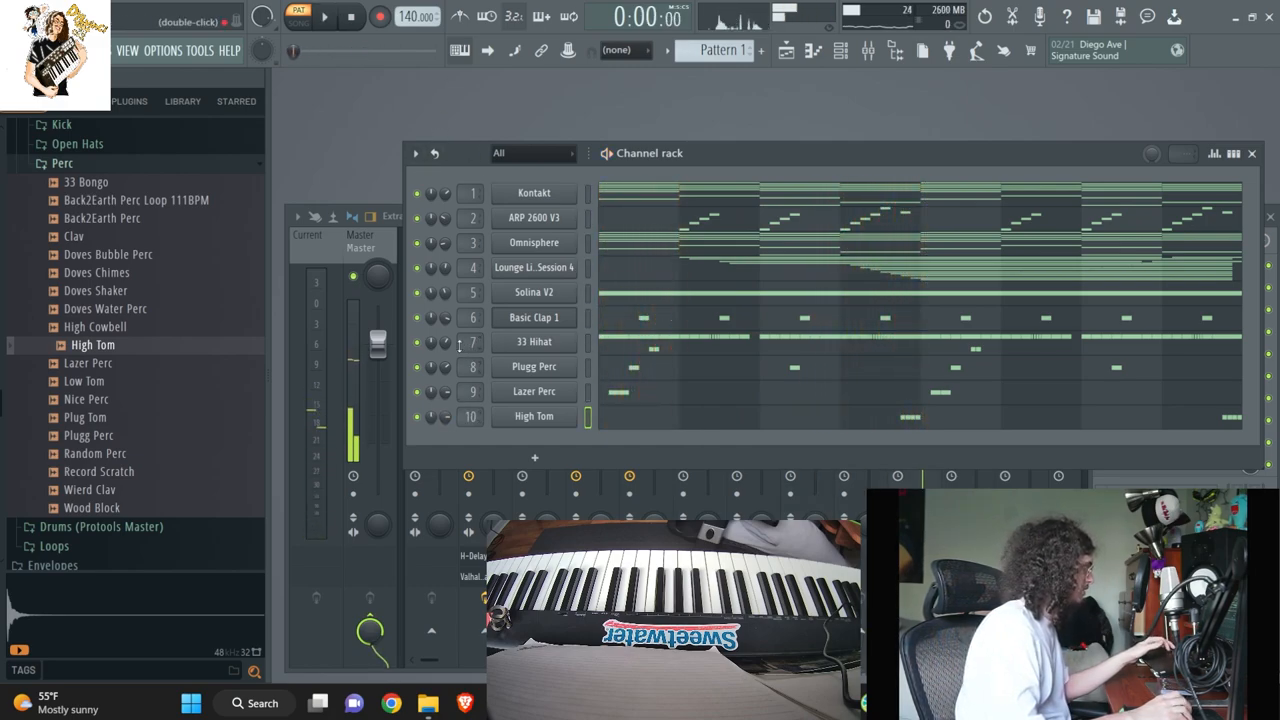
Audition samples in the Dylvinci Kit Vol. 5 808 folder and settle on Basic 808 for the bass
right_click(444, 344)
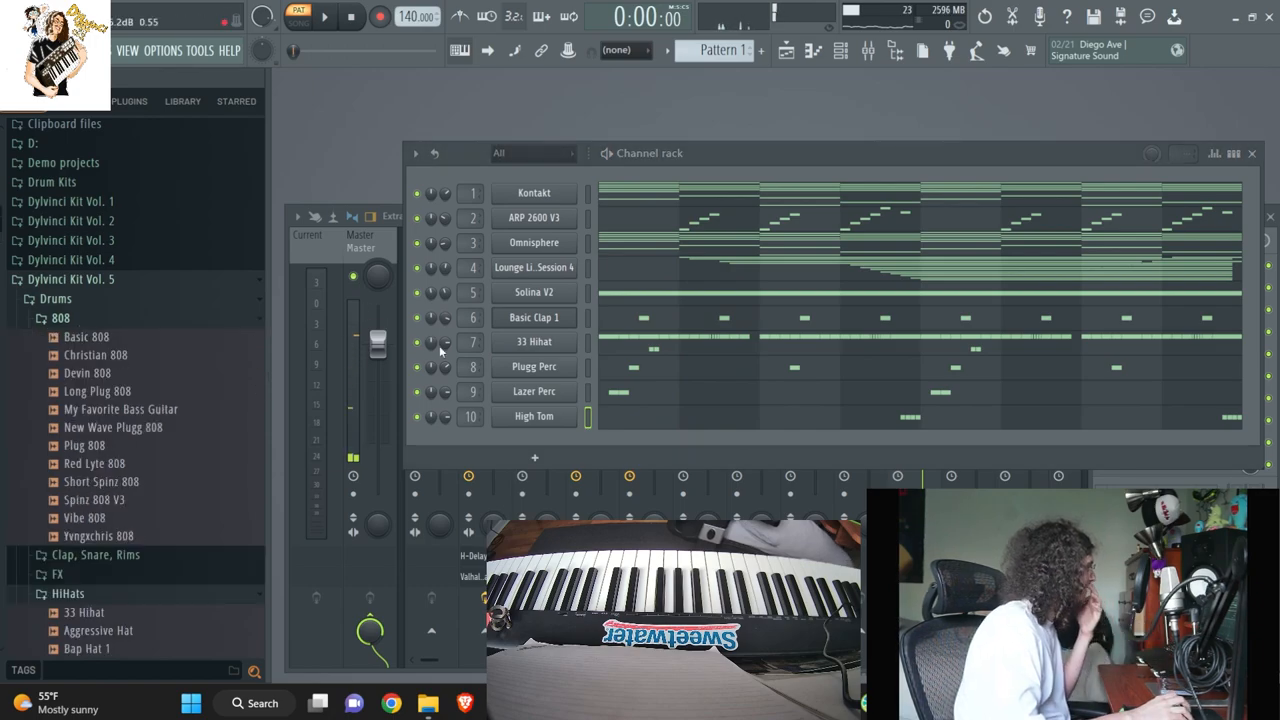
click(86, 336)
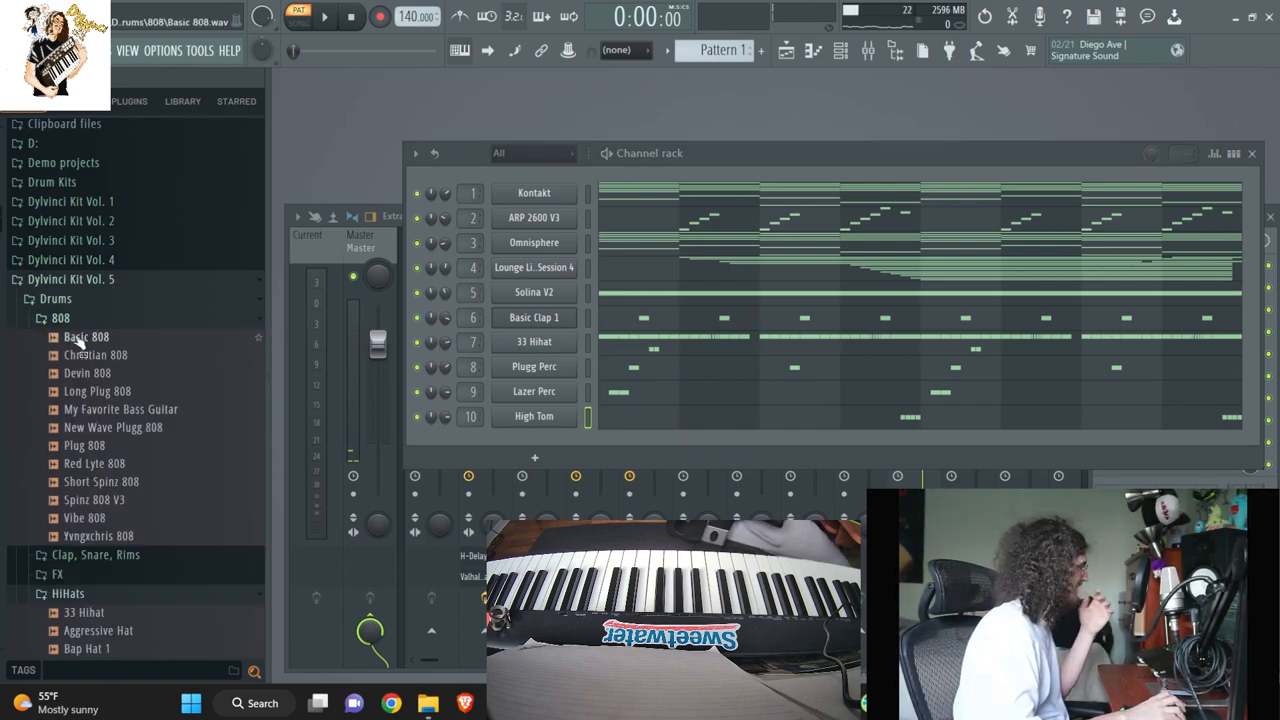
click(120, 408)
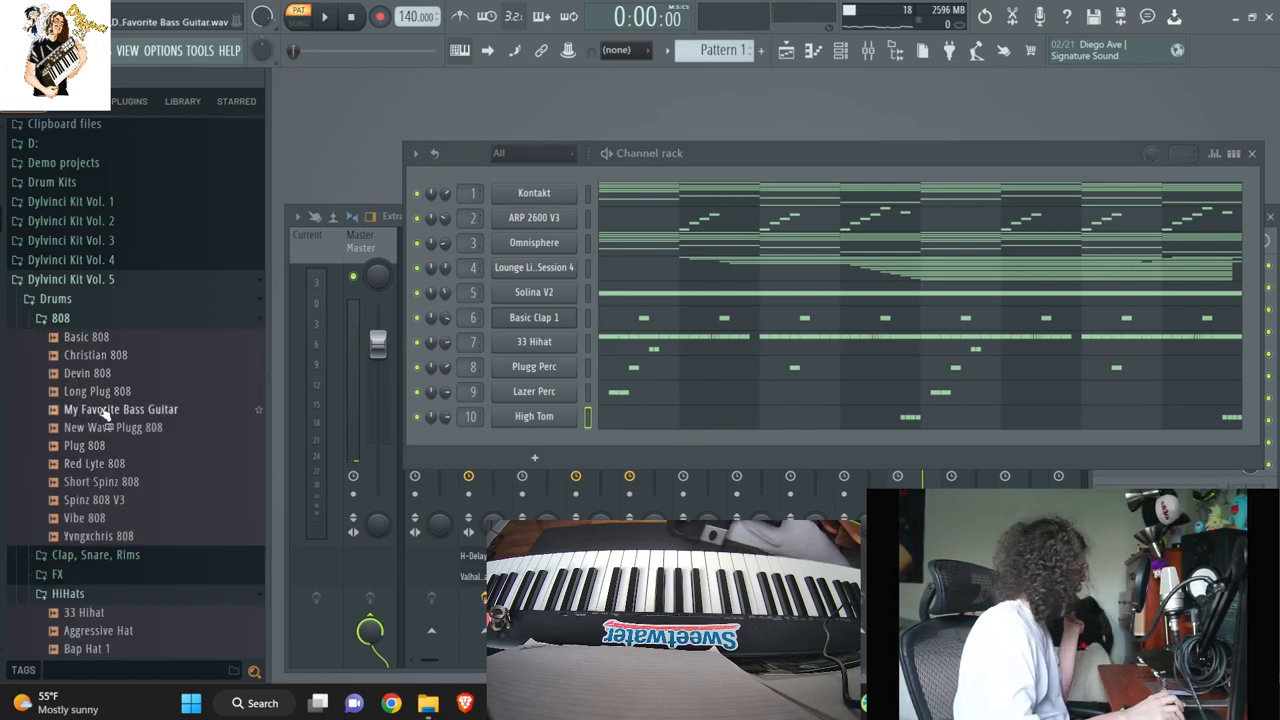
click(84, 516)
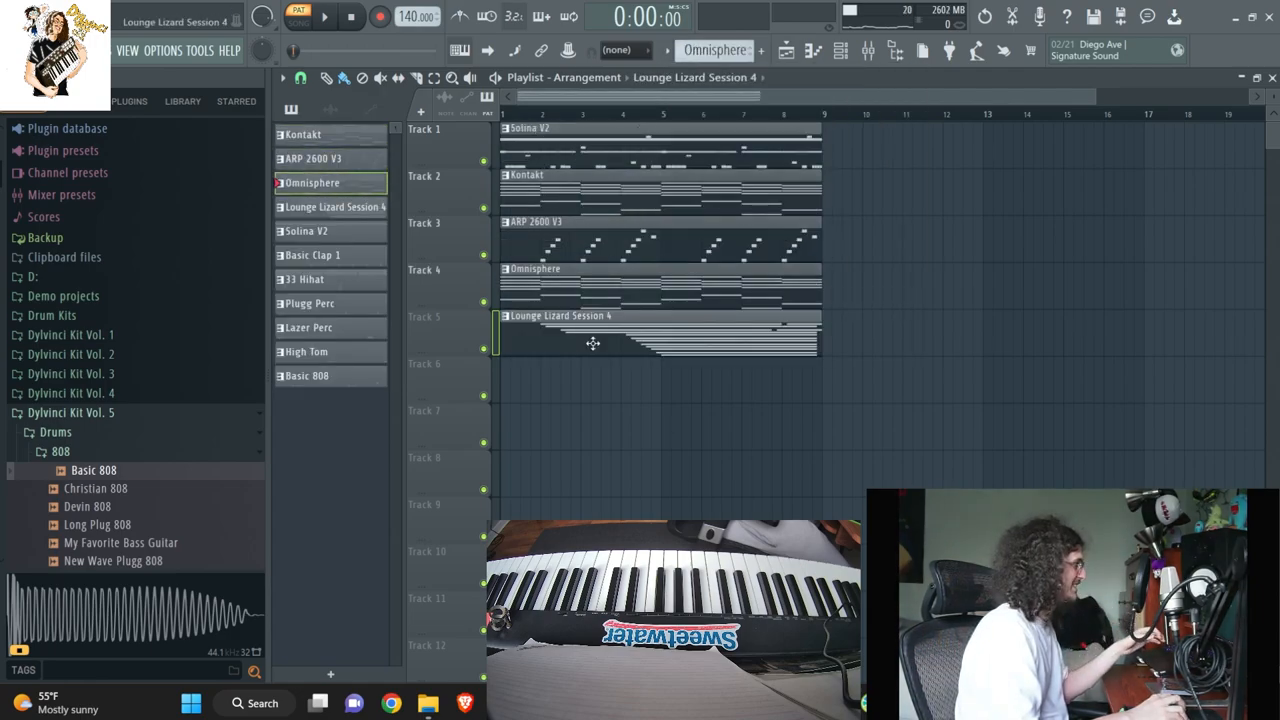
Paint the next channel's pattern onto its own playlist track
click(312, 256)
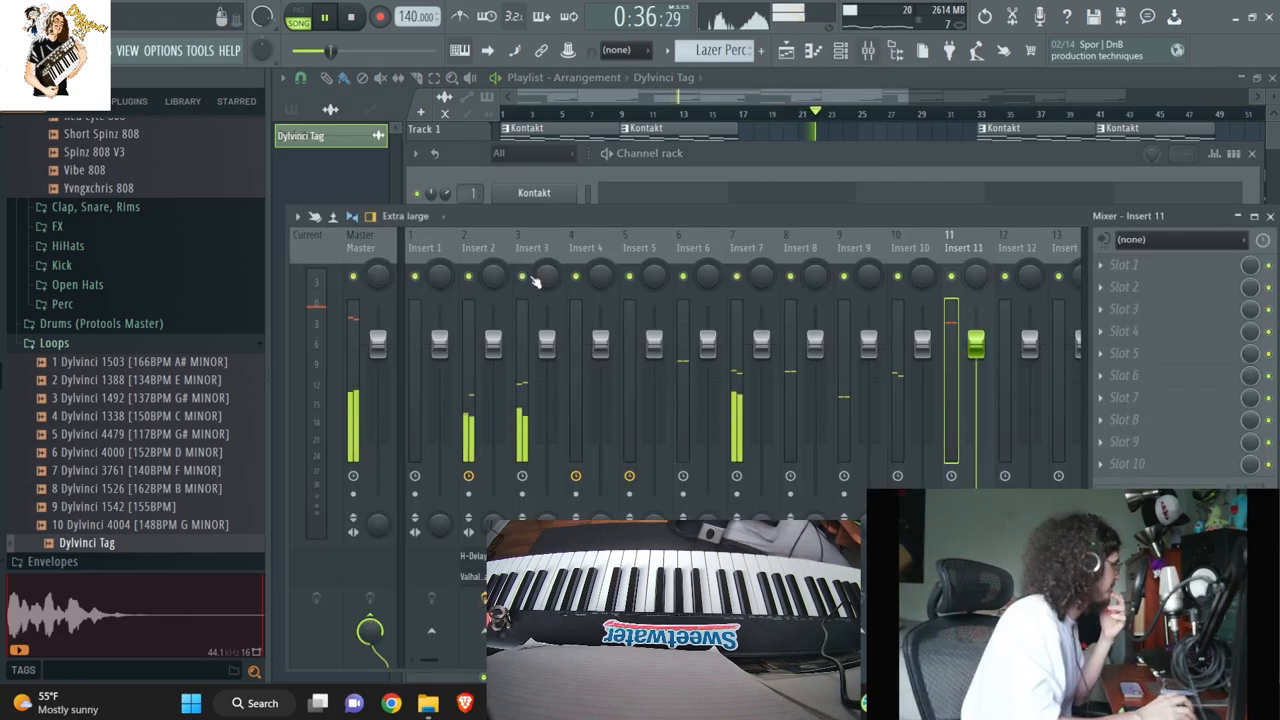
Close the Mixer and bring up the High Tom channel's Sampler settings from the rack
click(532, 248)
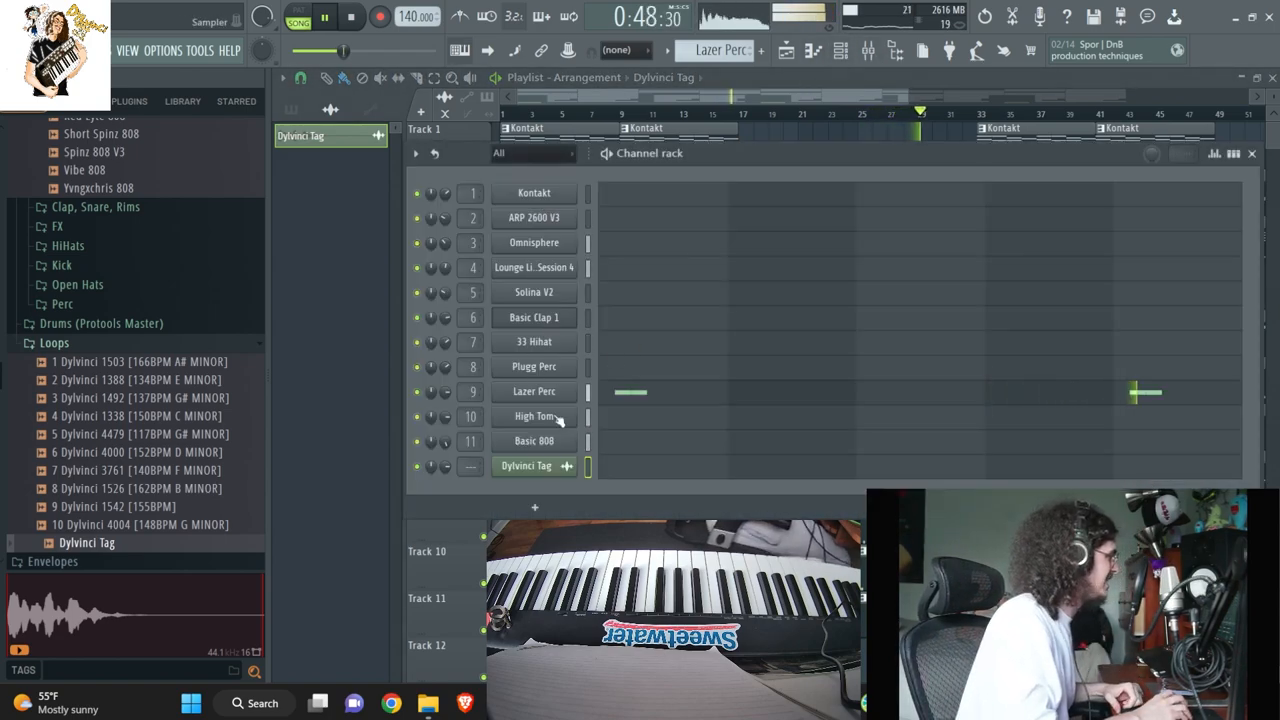
click(534, 416)
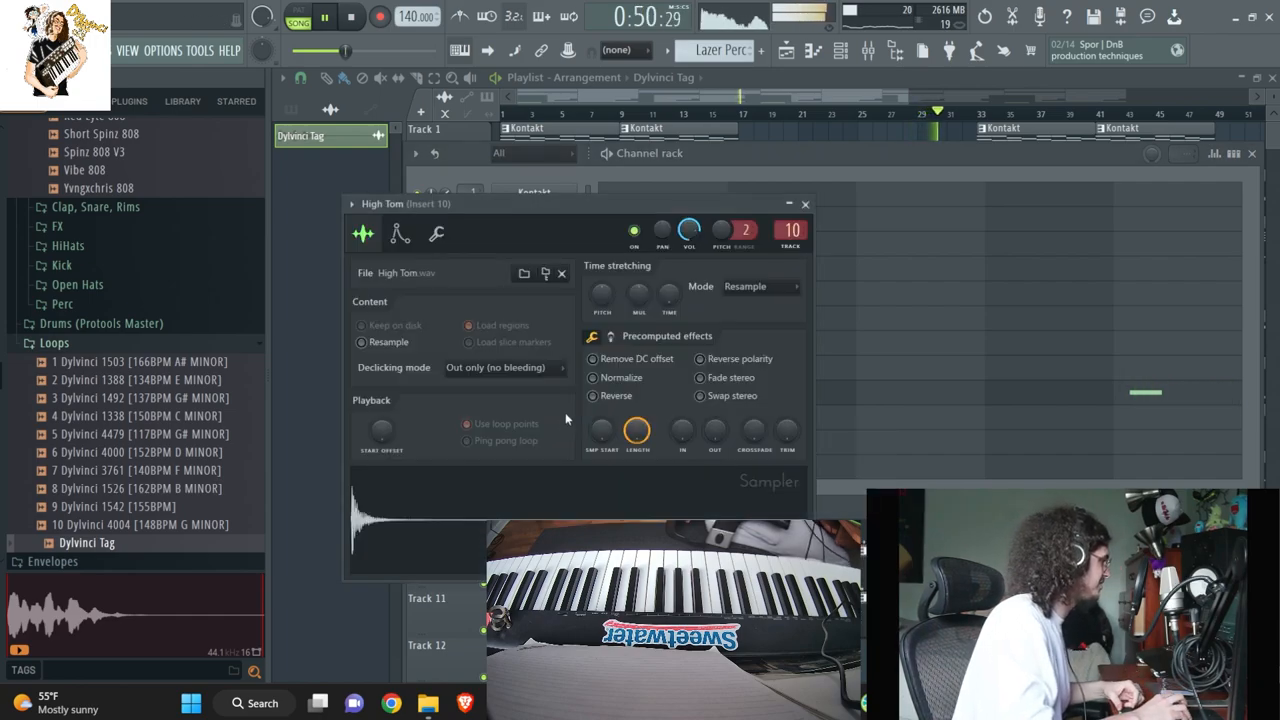